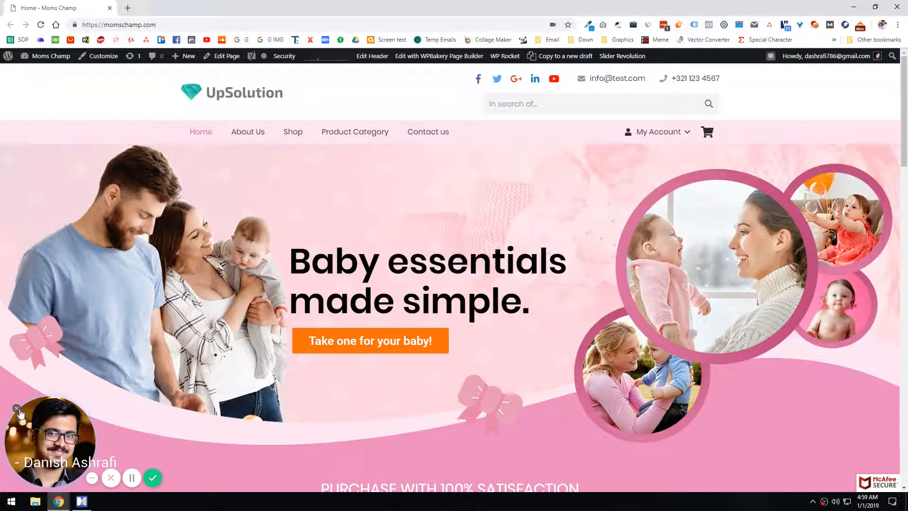
Scroll through the live momschamp.com home page reviewing its featured-product sections before editing.
scroll("down", 3)
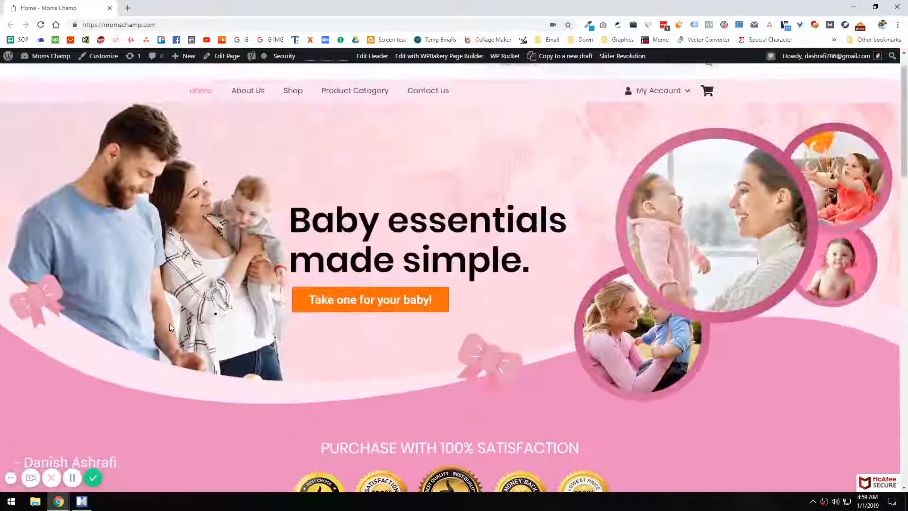
left_click(81, 501)
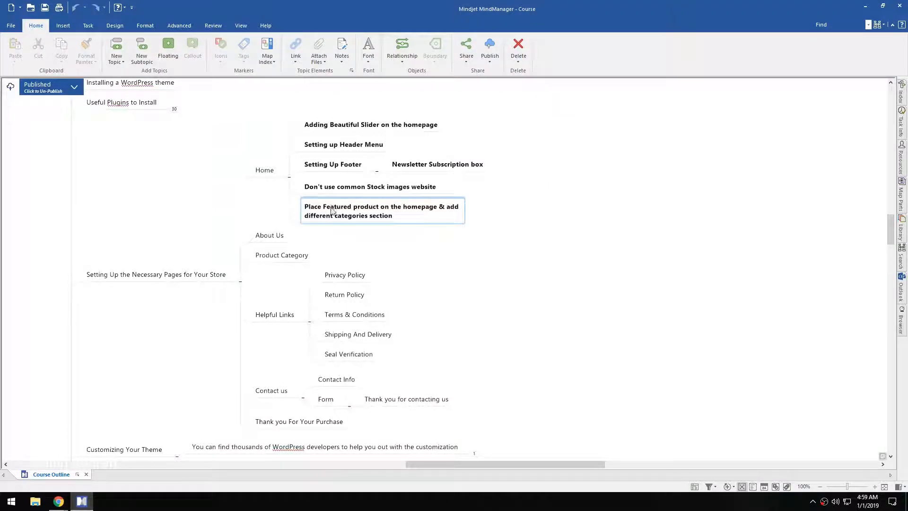
left_click(382, 210)
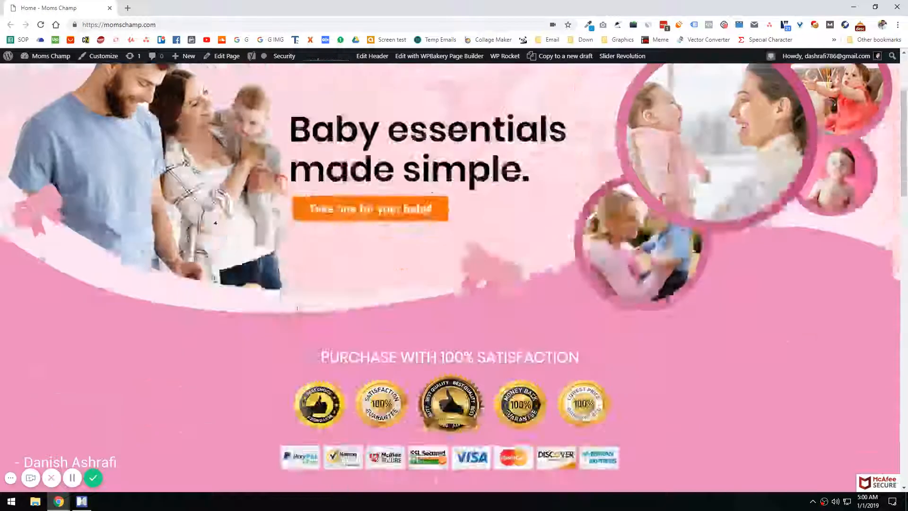
scroll("down", 3)
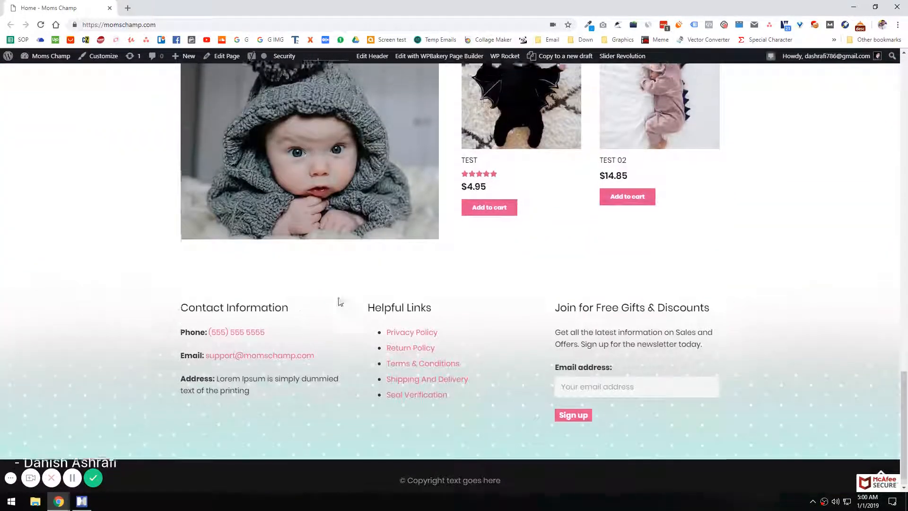
scroll("up", 3)
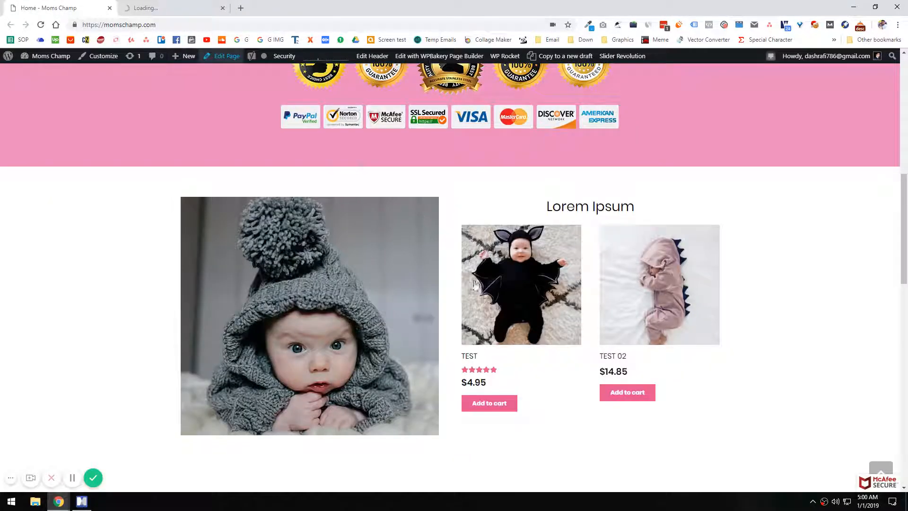
scroll("down", 3)
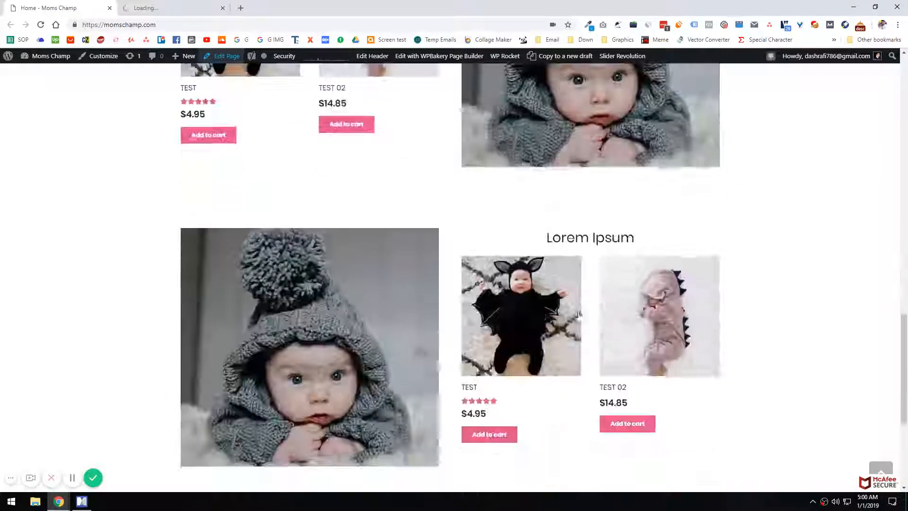
scroll("down", 3)
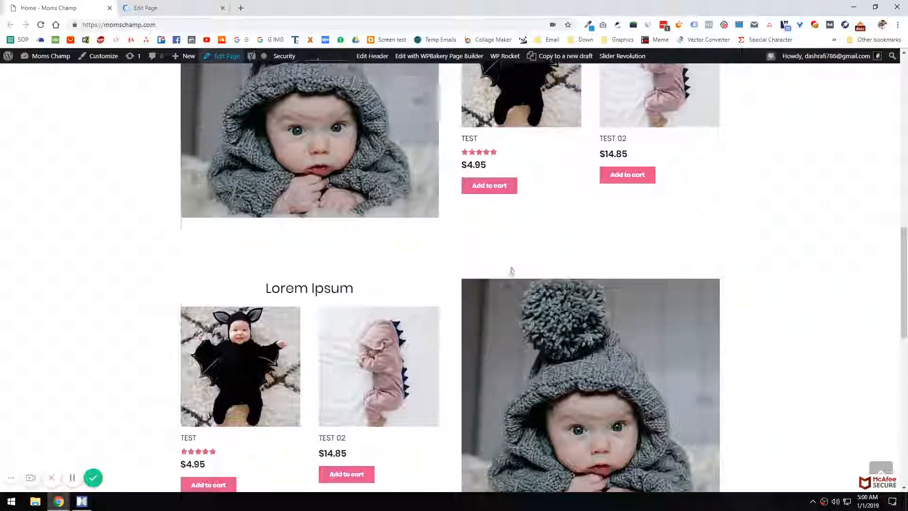
left_click(228, 56)
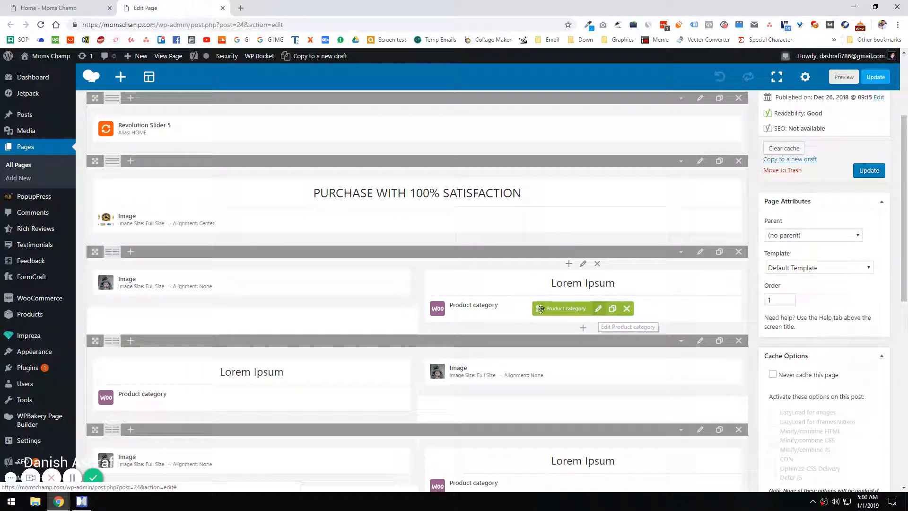
left_click(597, 308)
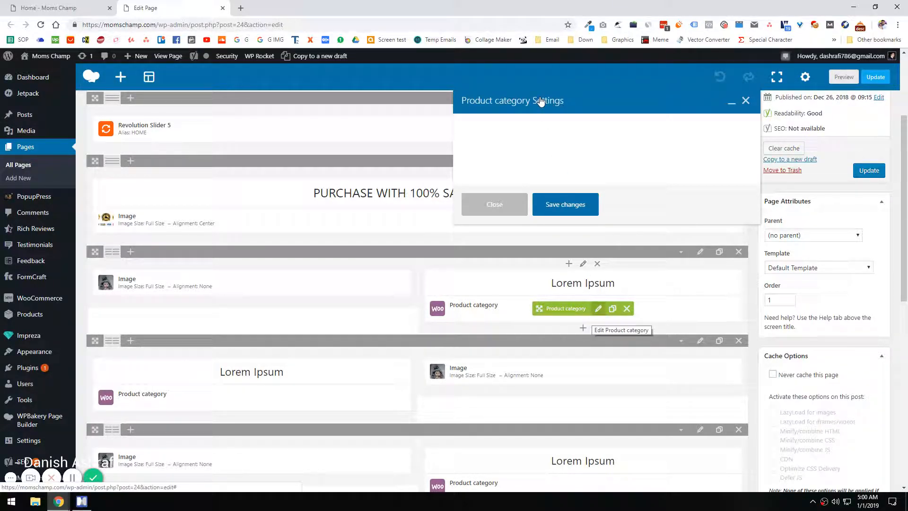
mouse_move(416, 134)
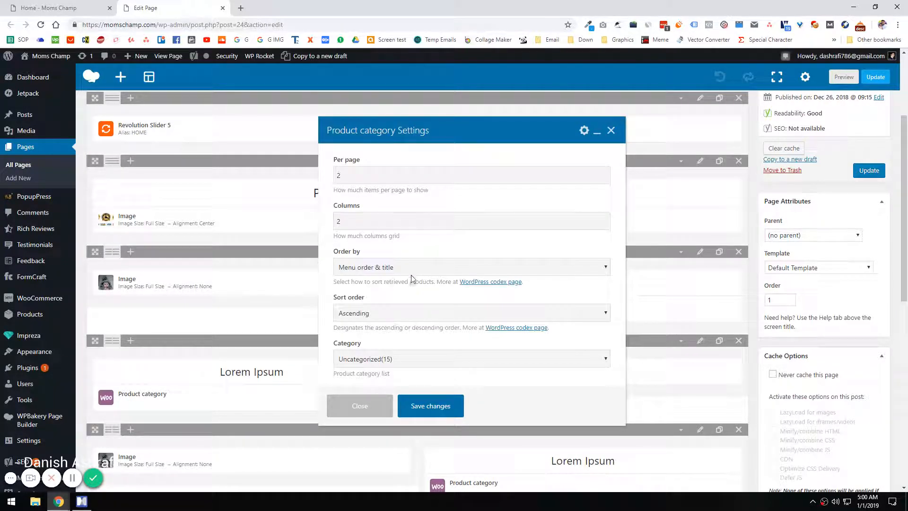
left_click(470, 358)
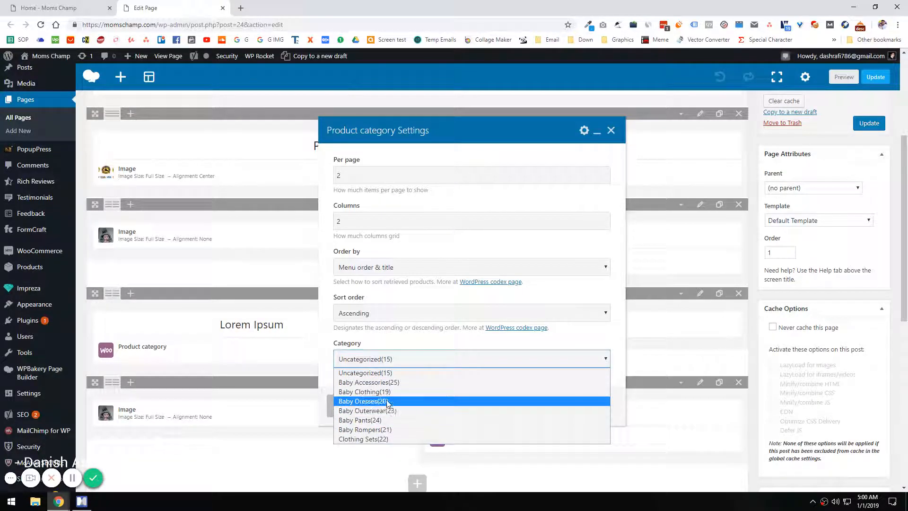
left_click(58, 8)
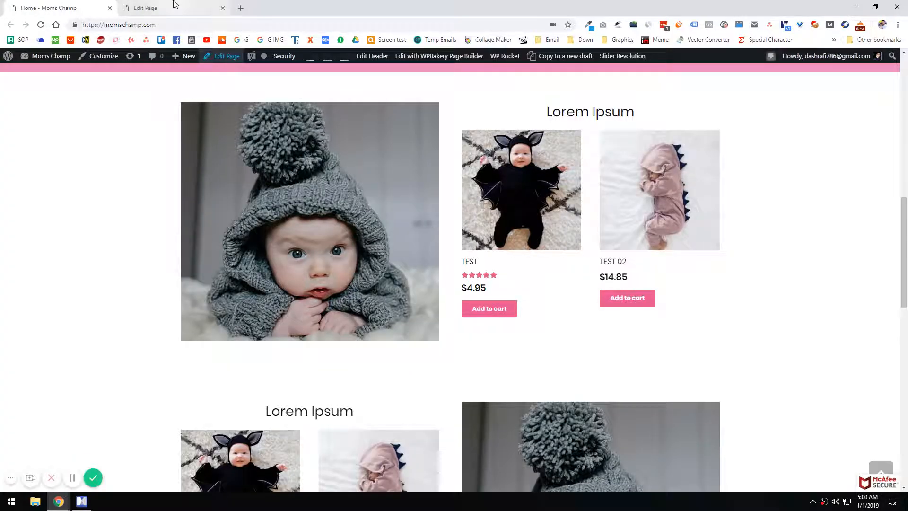
left_click(145, 7)
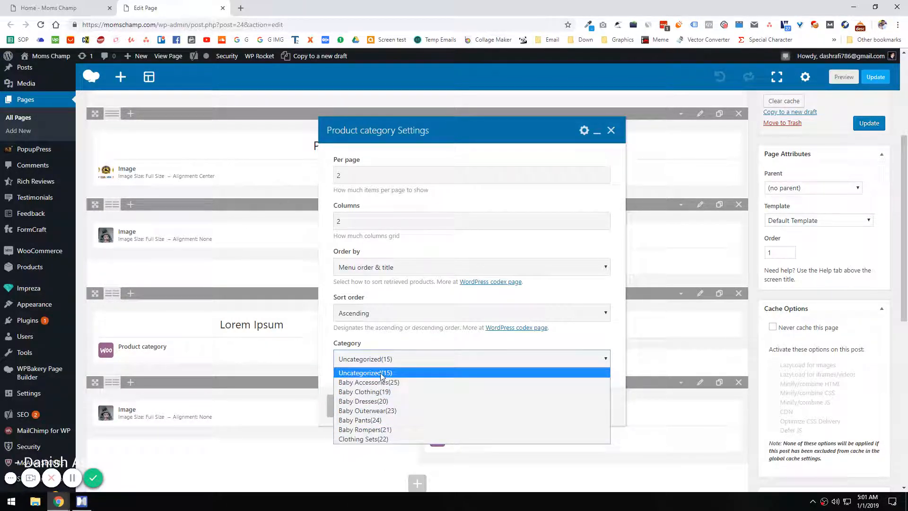
left_click(365, 373)
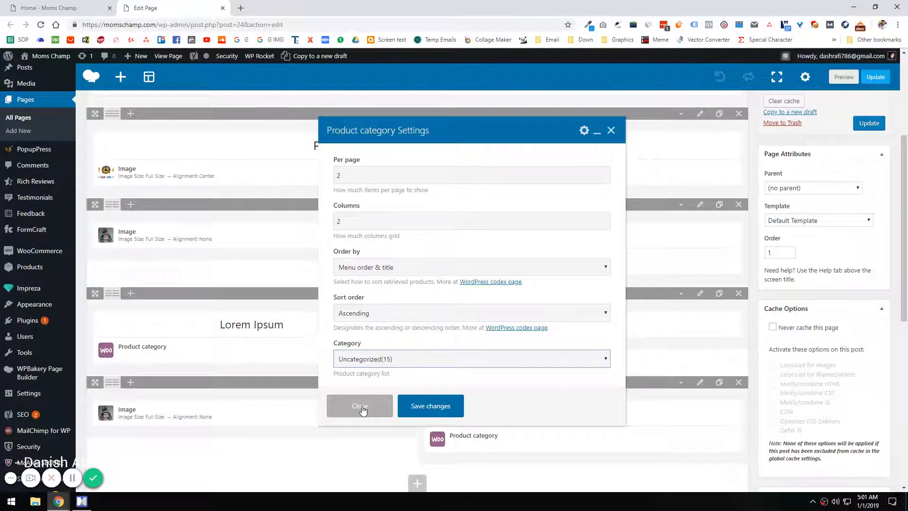
left_click(55, 8)
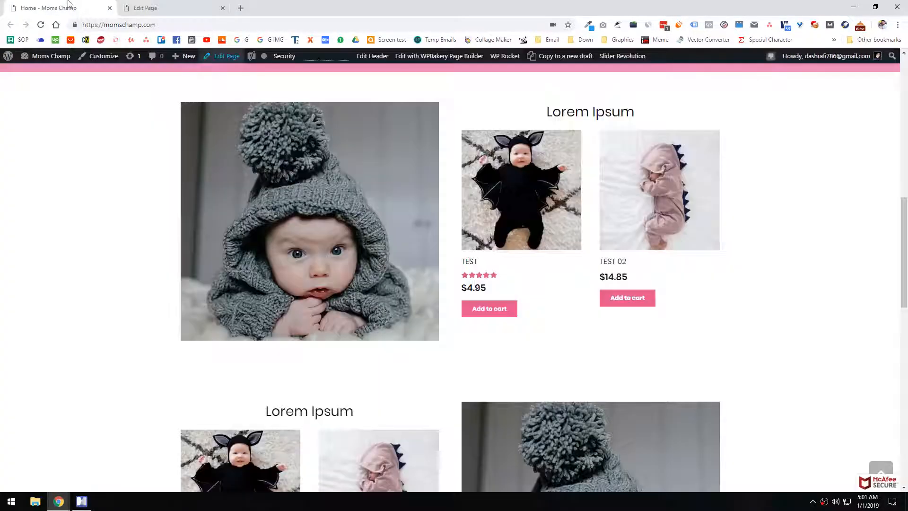
scroll("down", 3)
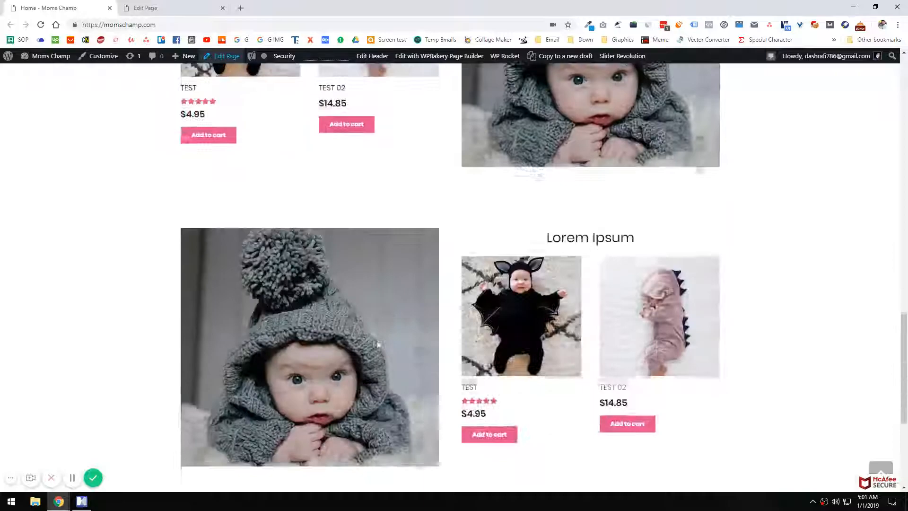
left_click(226, 56)
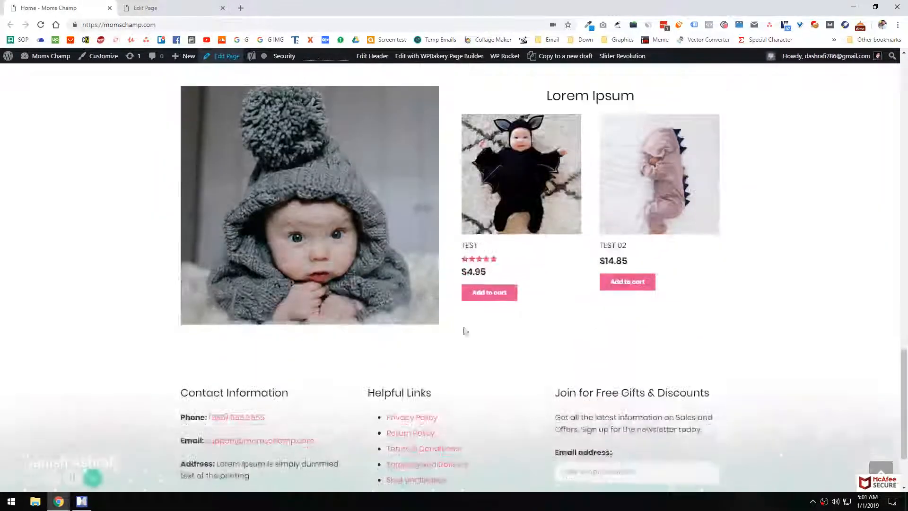
scroll("up", 3)
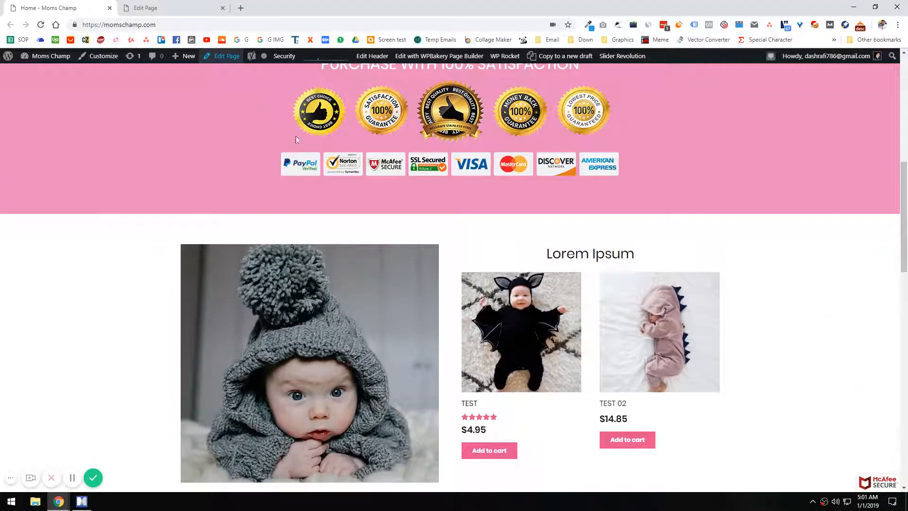
scroll("up", 3)
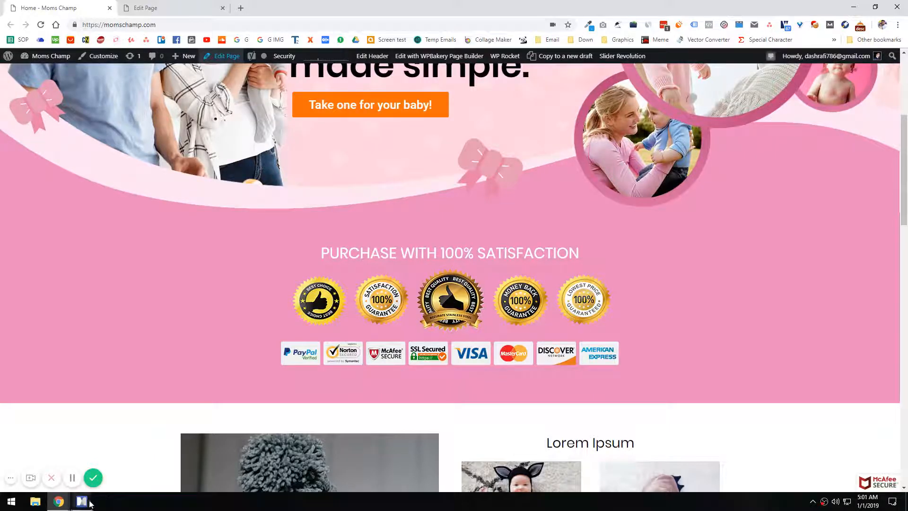
left_click(81, 501)
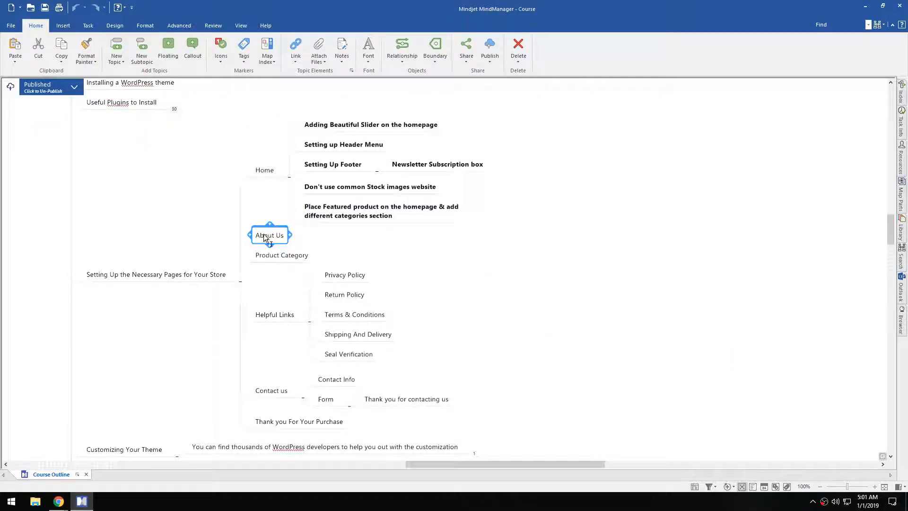
mouse_move(58, 501)
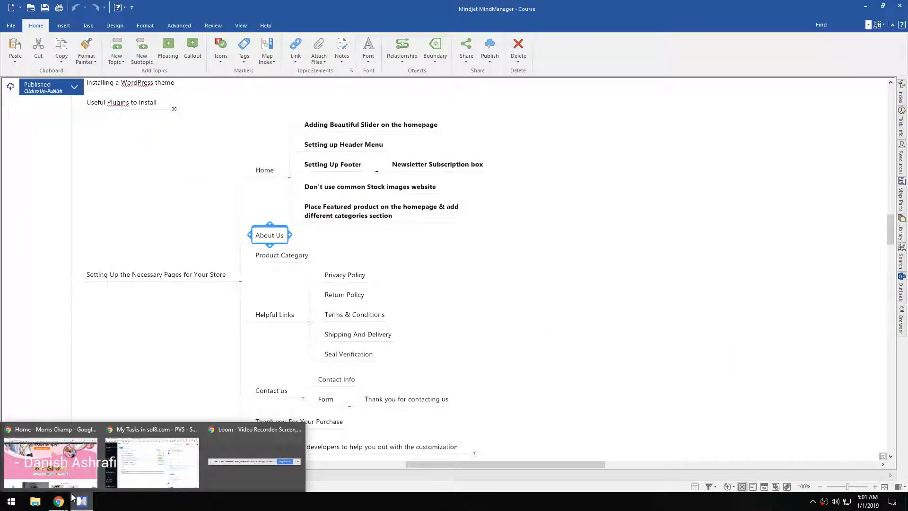
left_click(48, 460)
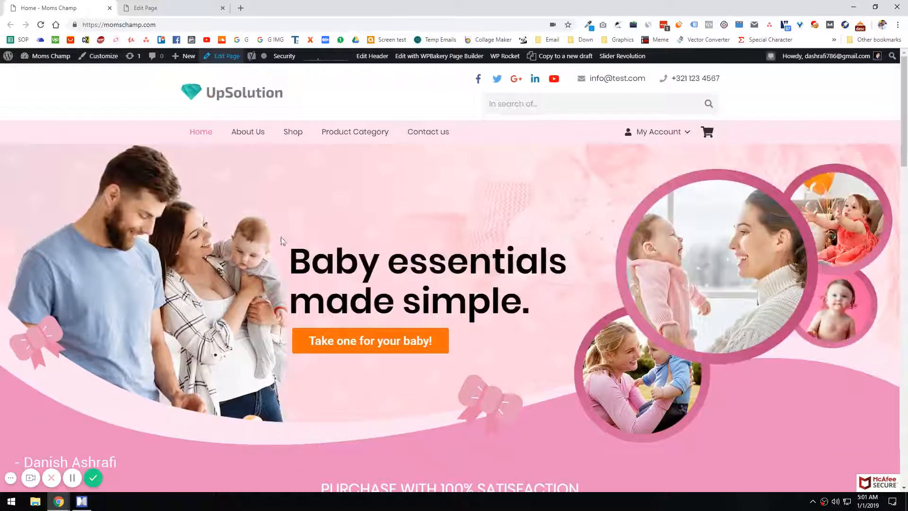
left_click(168, 7)
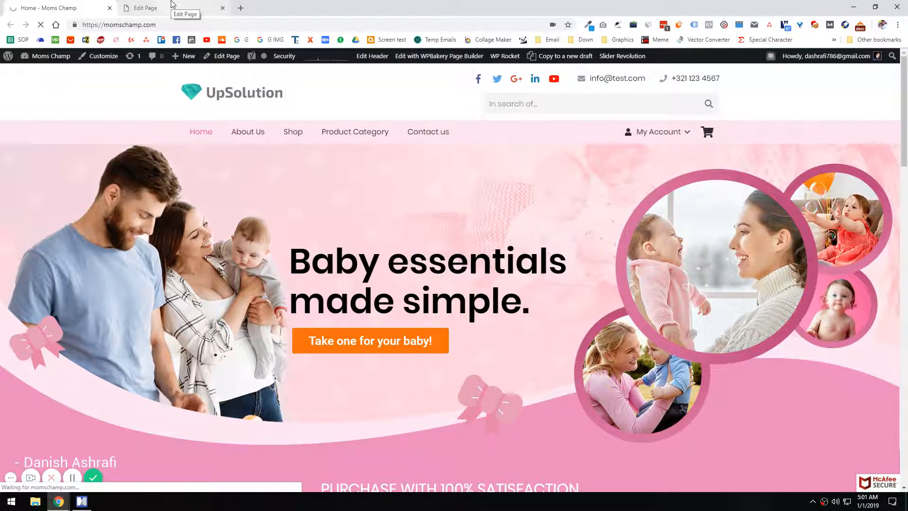
left_click(246, 132)
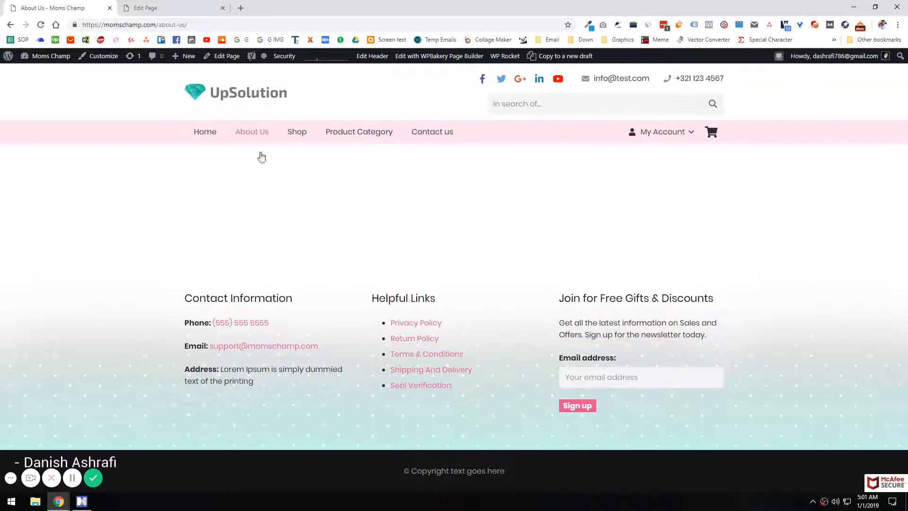
mouse_move(259, 206)
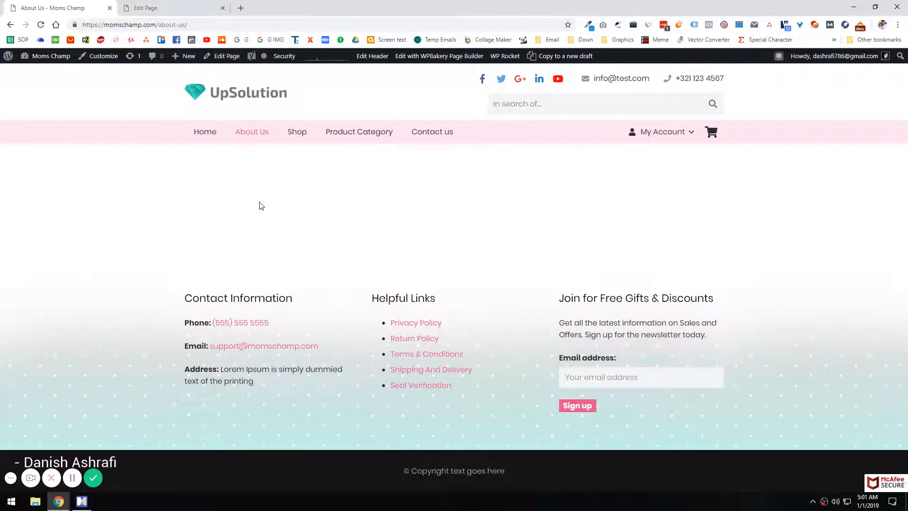
mouse_move(273, 197)
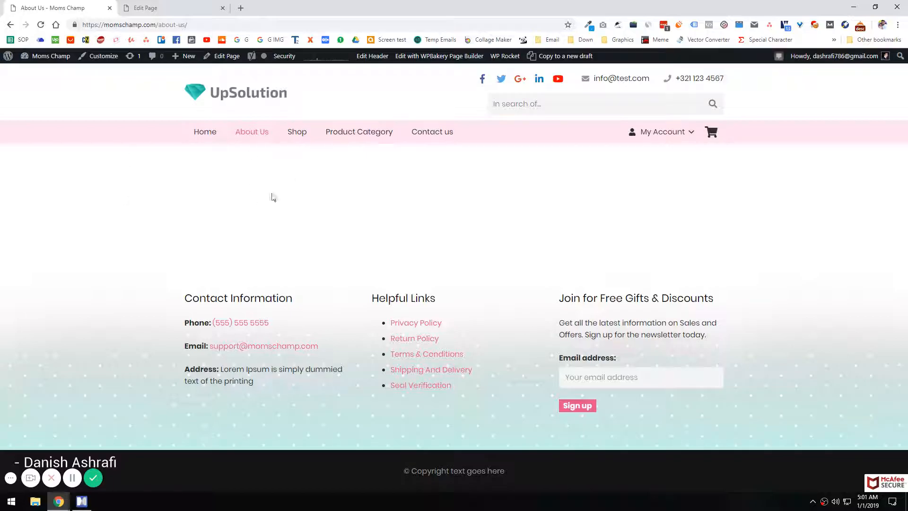
mouse_move(356, 185)
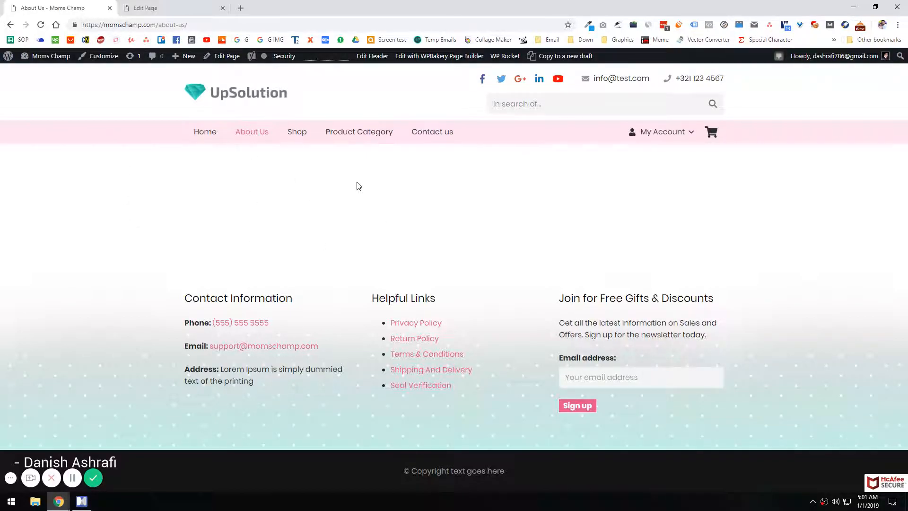
mouse_move(176, 204)
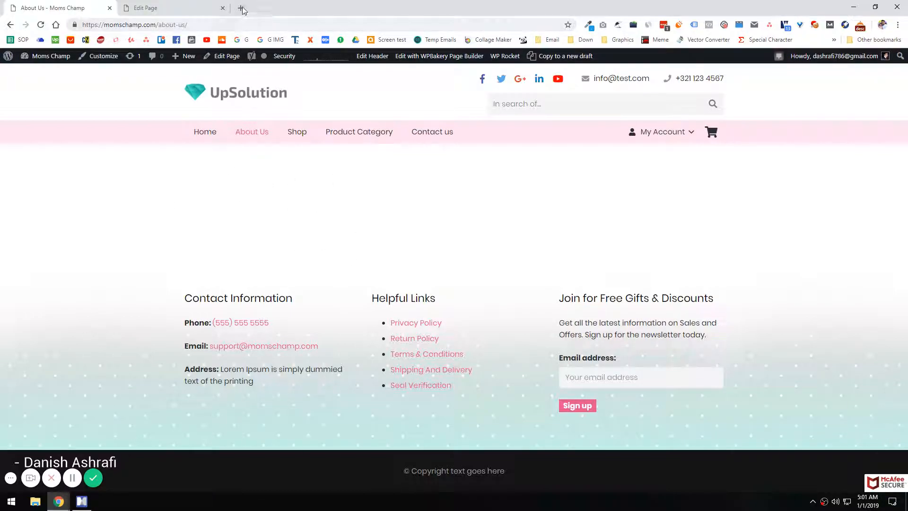
Search 'lorem' in a new tab, reach lipsum.com and select the 'What is Lorem Ipsum?' passage.
type("lorem")
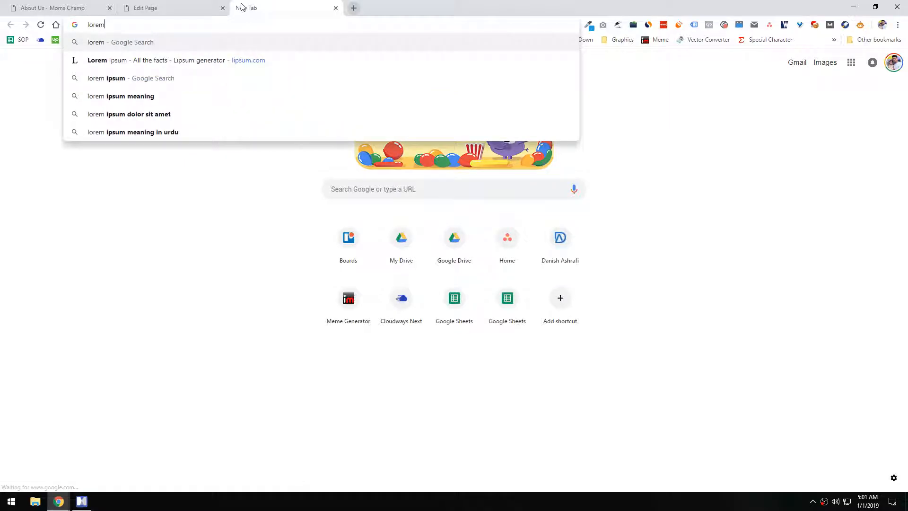
left_click(131, 79)
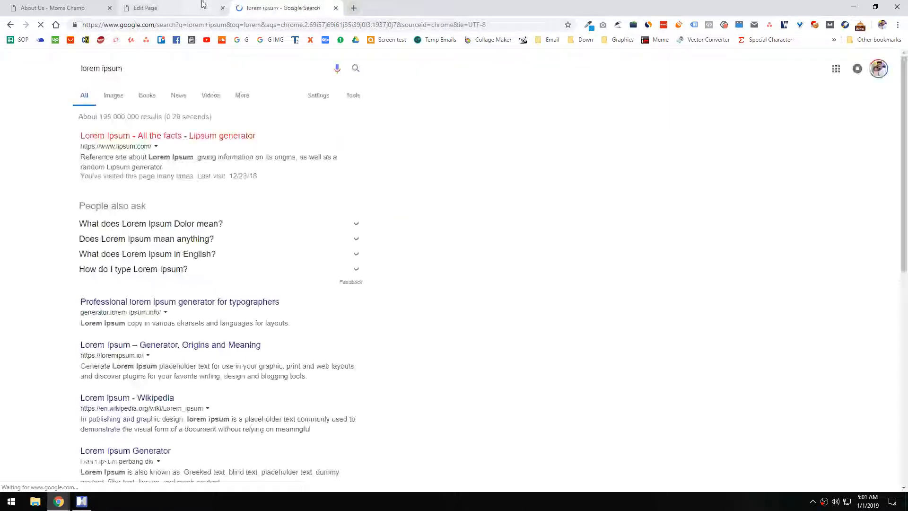
left_click(55, 8)
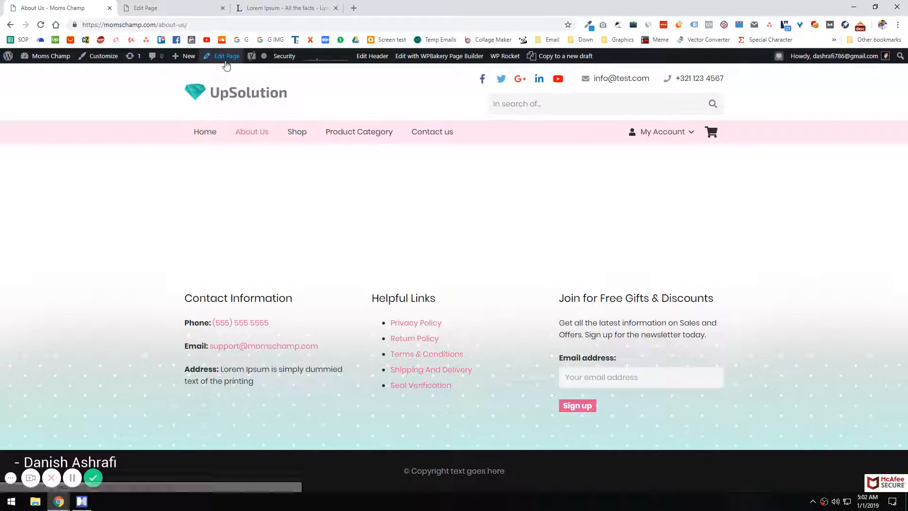
left_click(283, 8)
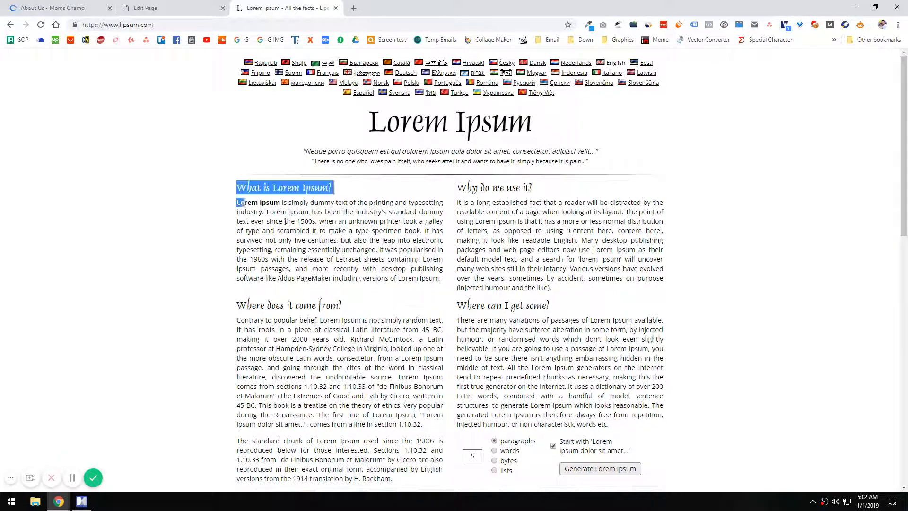
left_click(57, 8)
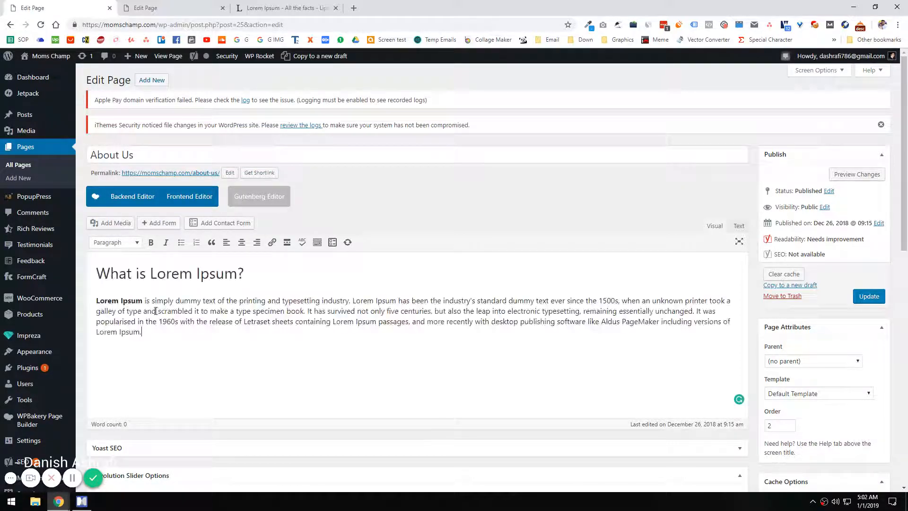
Replace the pasted 'What is Lorem Ipsum?' heading with 'Learn more about us!' above the paragraph.
left_click(738, 225)
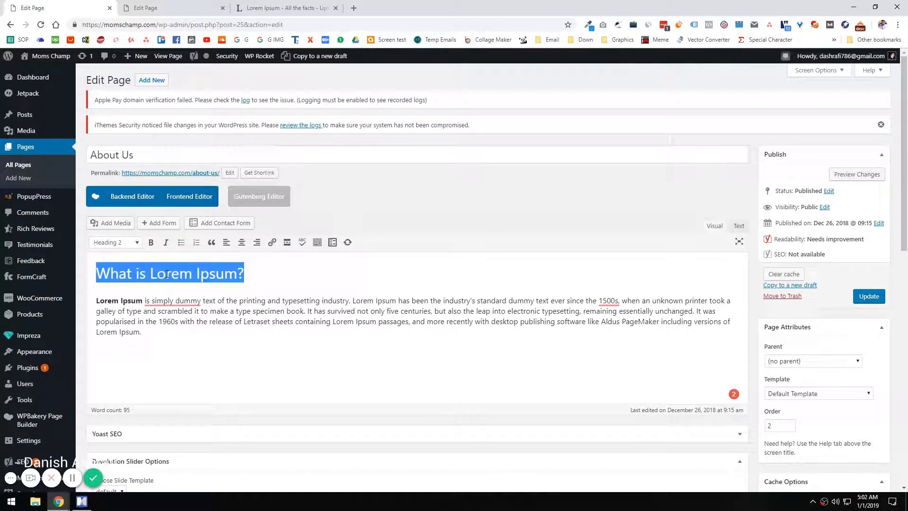
left_click(238, 273)
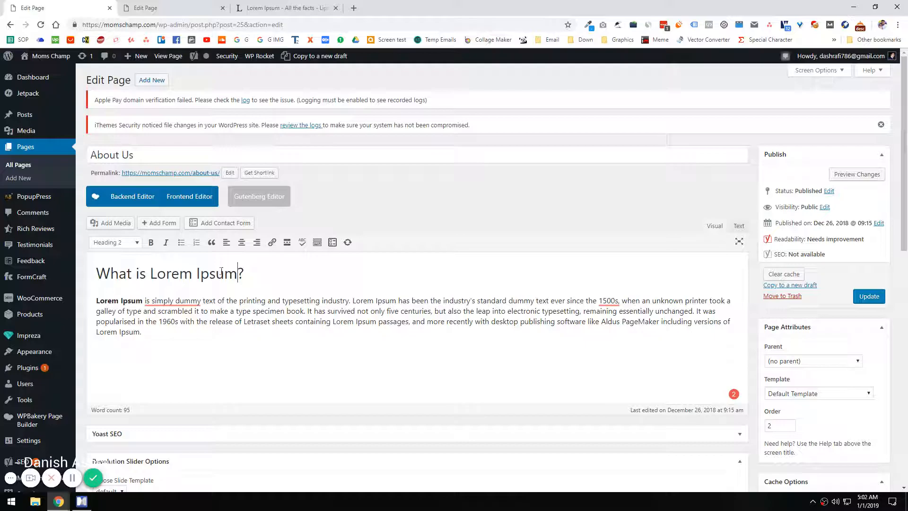
triple_click(170, 273)
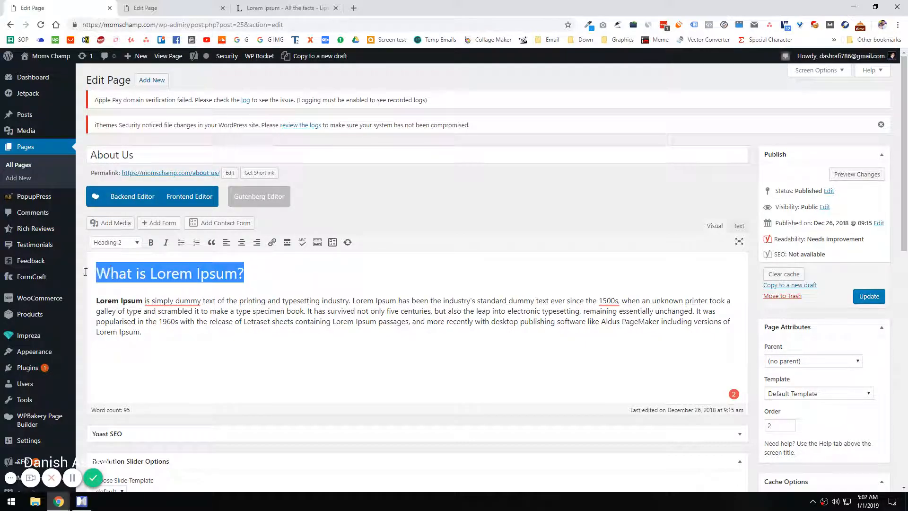
type("Learn")
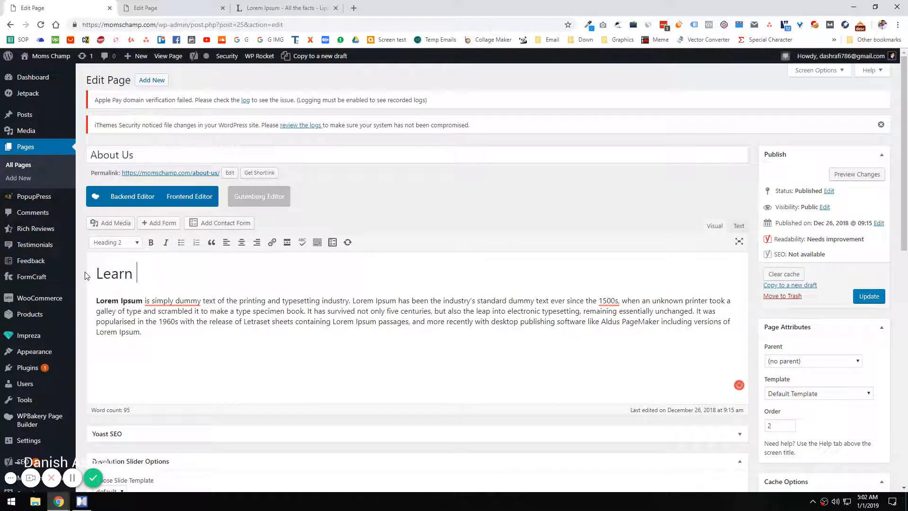
type("more about us!")
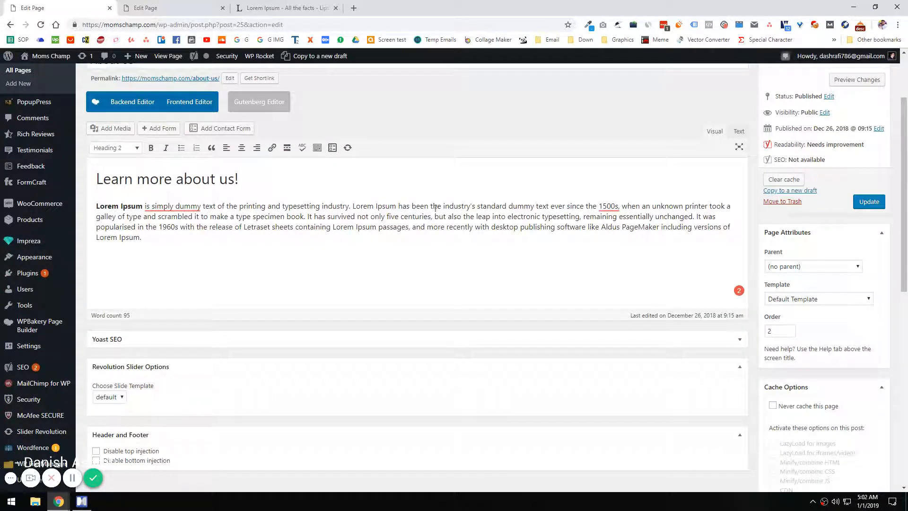
scroll("up", 3)
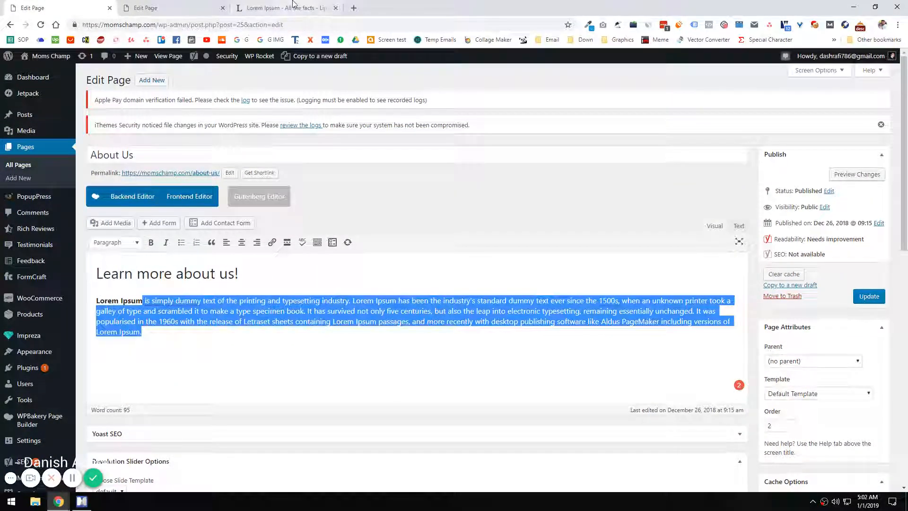
Add the 'Why do we use it?' paragraph from lipsum.com below the first and update the page.
left_click(284, 8)
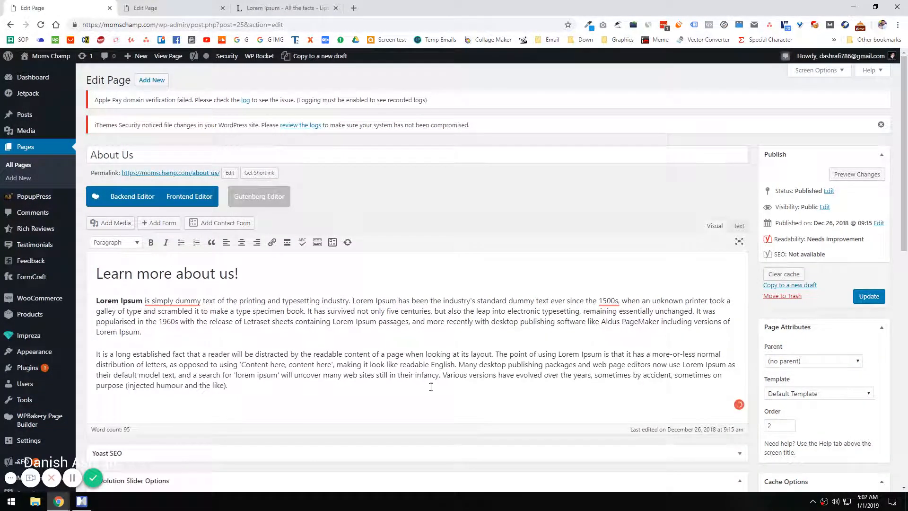
left_click(868, 296)
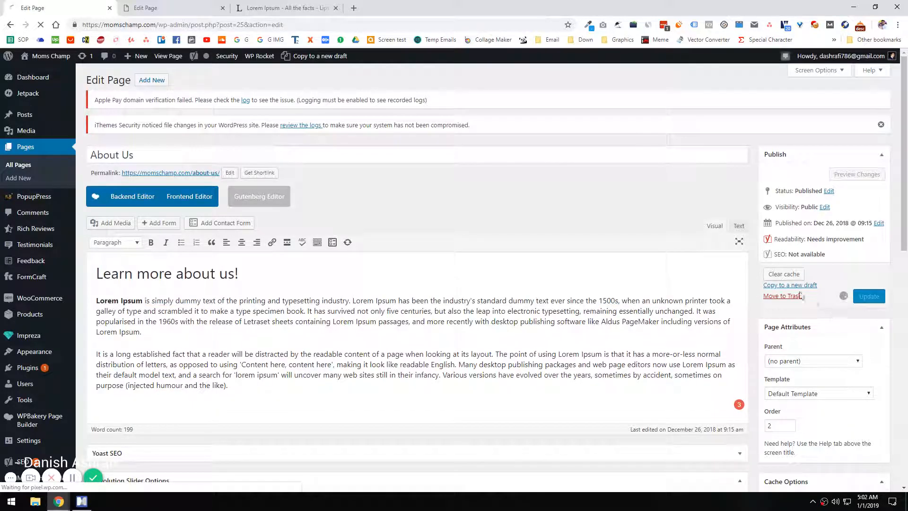
mouse_move(172, 8)
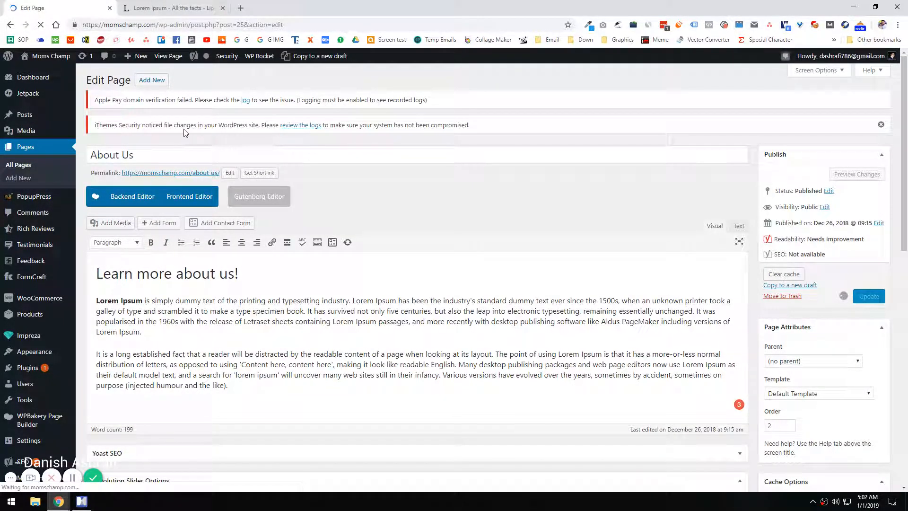
left_click(868, 296)
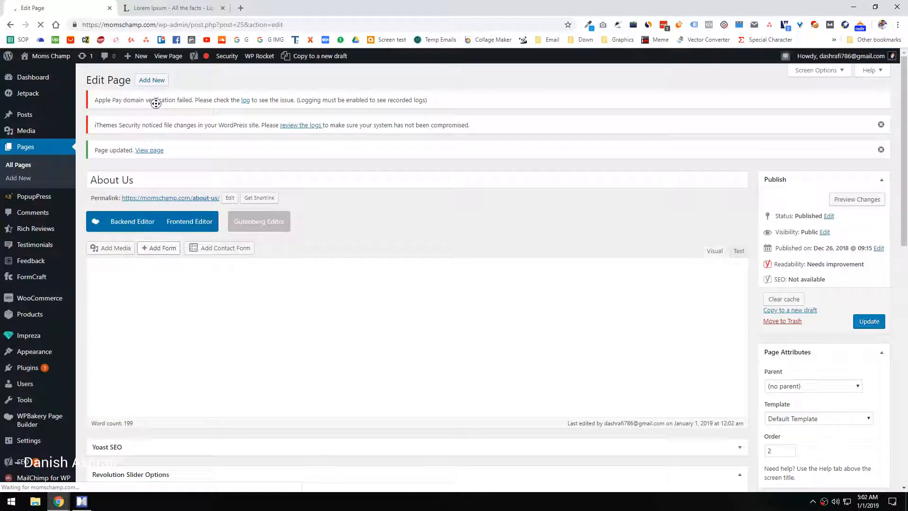
View the published About Us page showing the new heading and both Lorem Ipsum paragraphs.
left_click(148, 151)
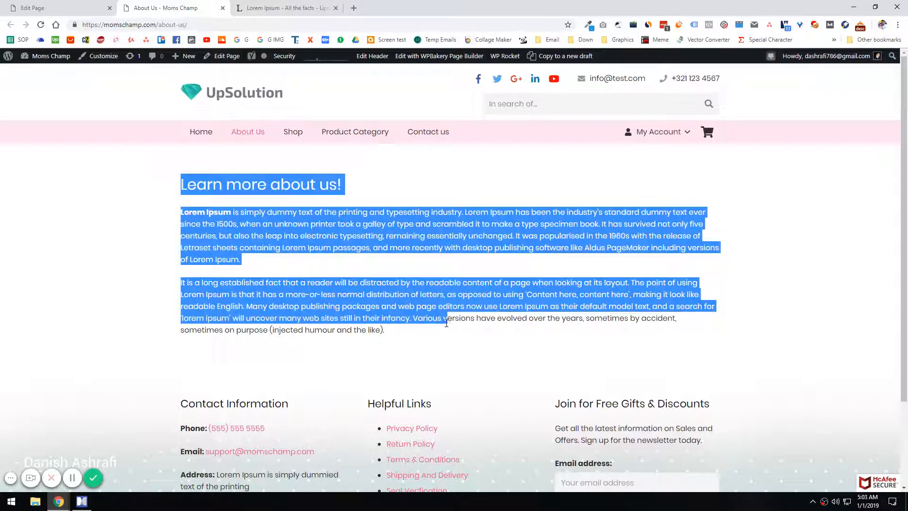
left_click(458, 226)
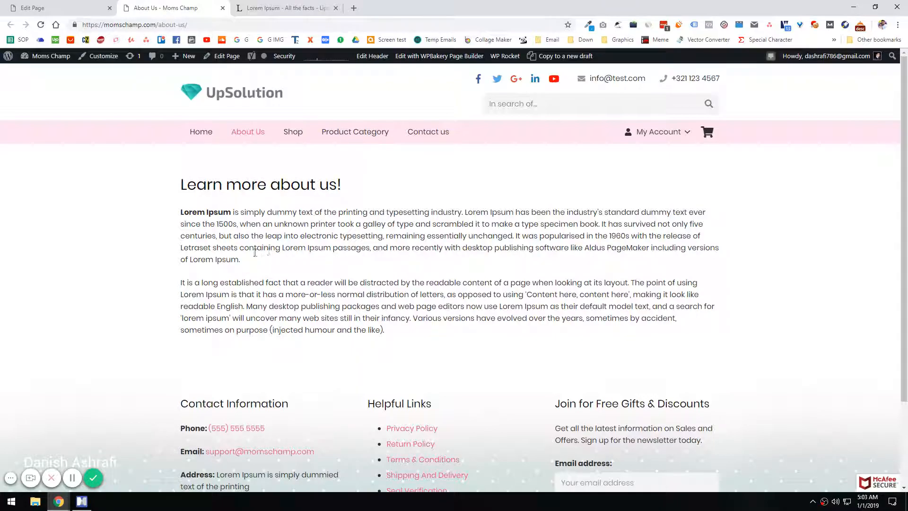
mouse_move(234, 158)
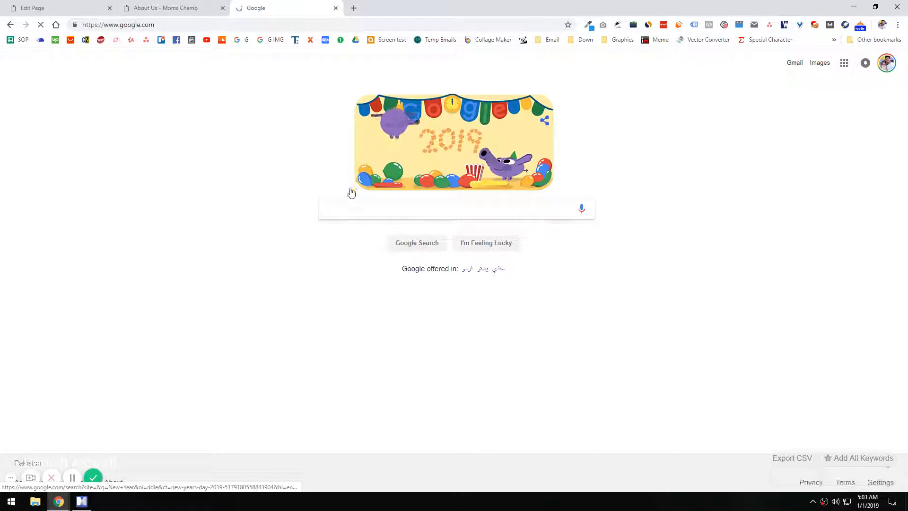
Find a baby clothes store photo via Google Images for 'baby' and save it to the desktop.
type("baby store")
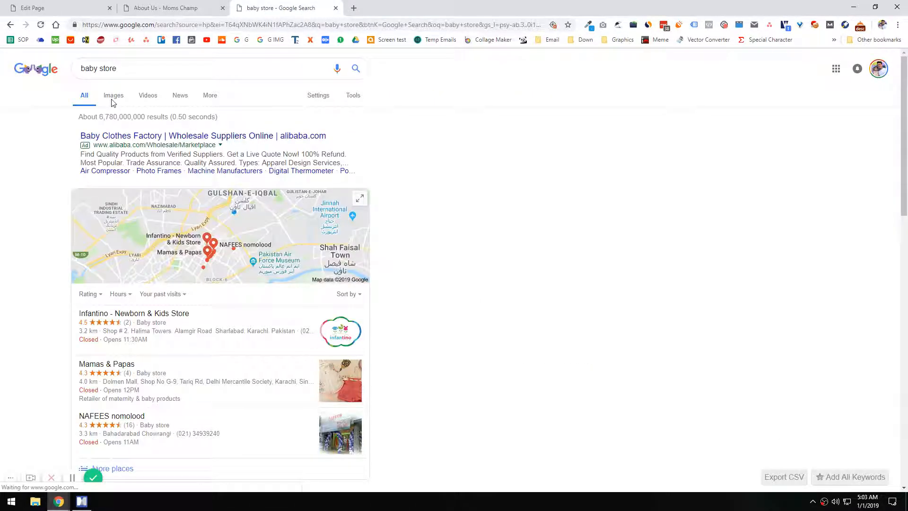
left_click(114, 95)
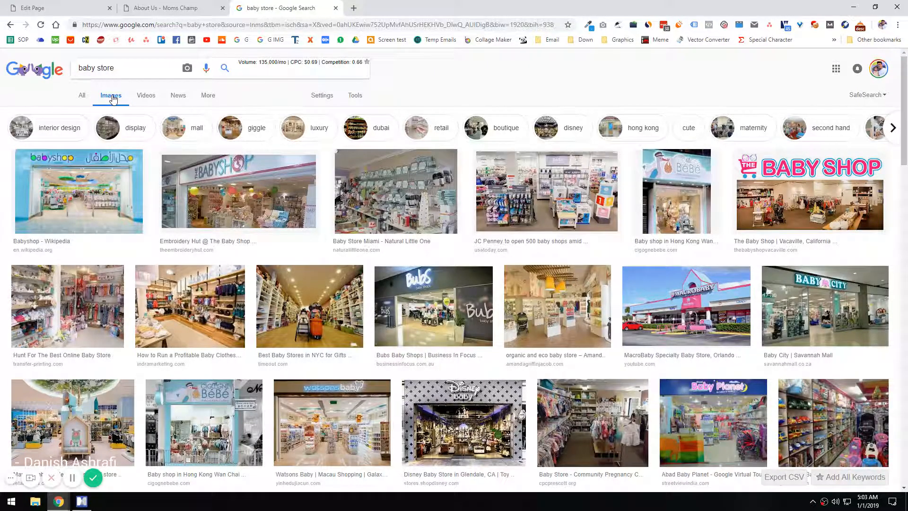
mouse_move(181, 293)
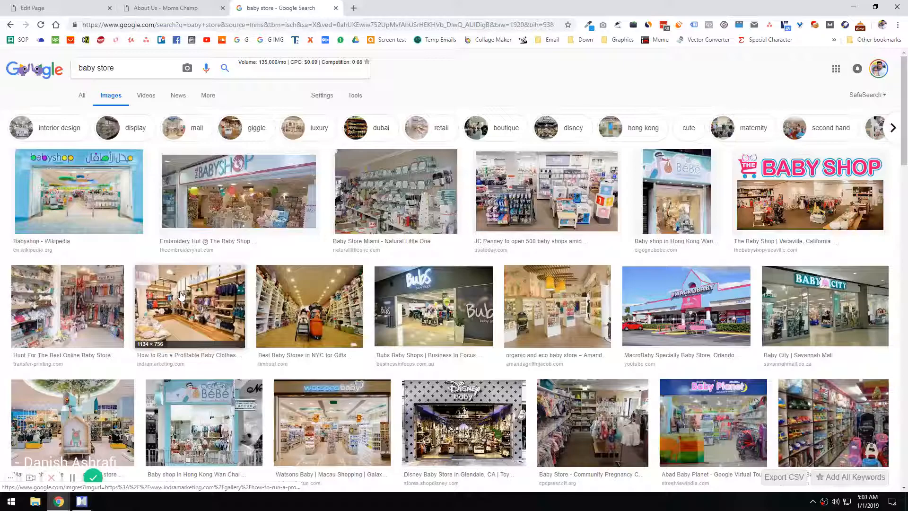
left_click(189, 305)
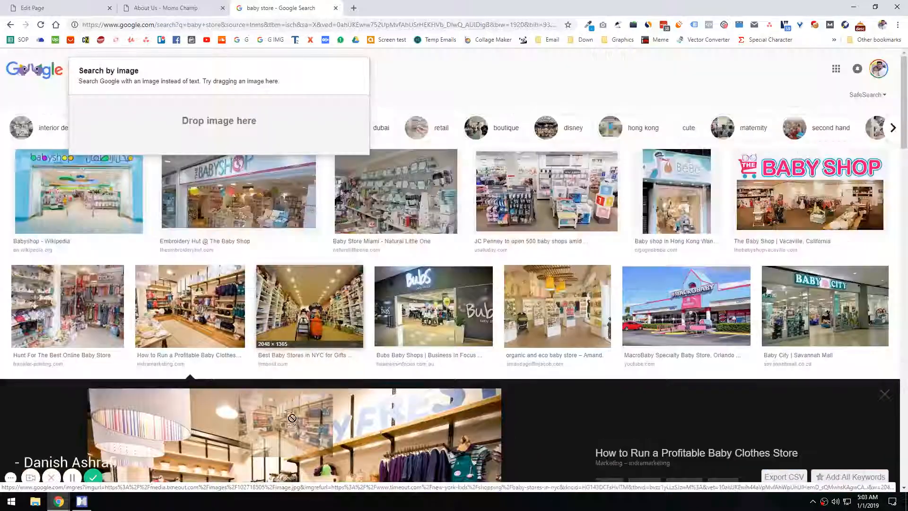
left_click(189, 305)
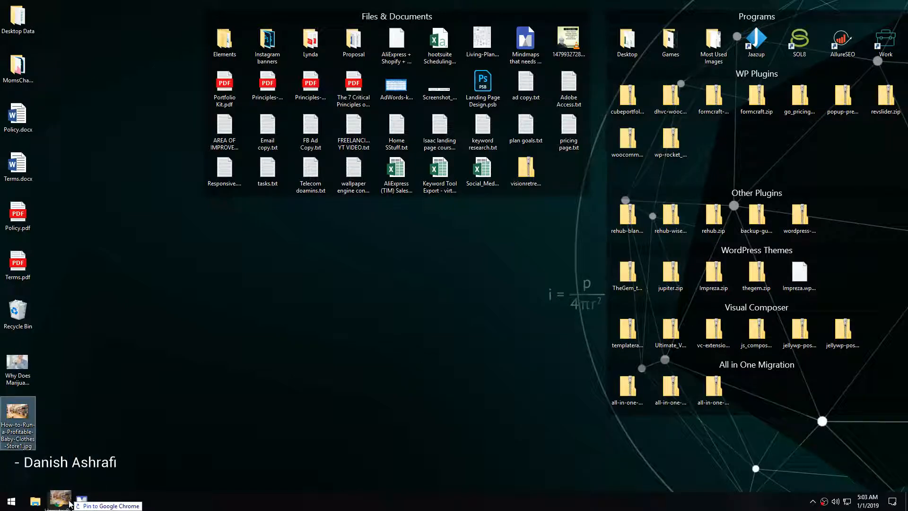
Bring the saved baby clothes store JPG from the desktop into the WordPress Add Media uploader.
left_click(57, 501)
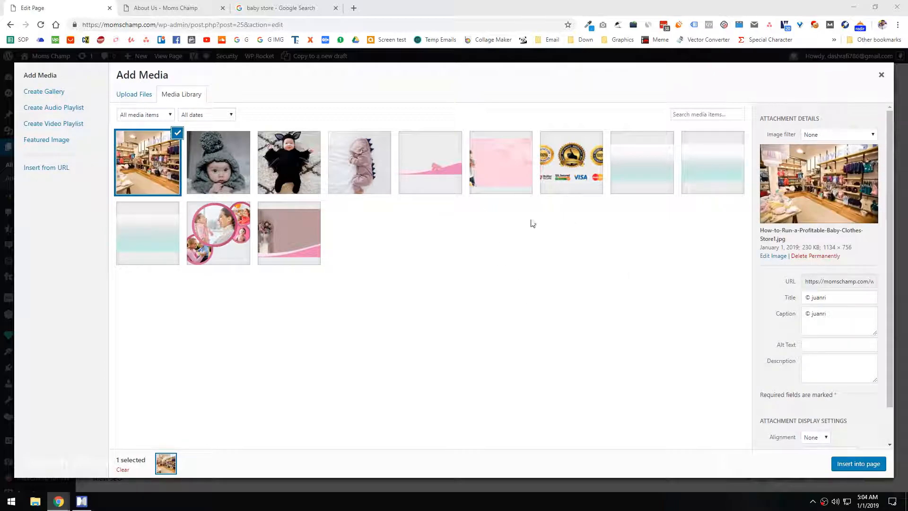
Insert the store photo into the About Us page and check its HTML in the Text view.
scroll("down", 3)
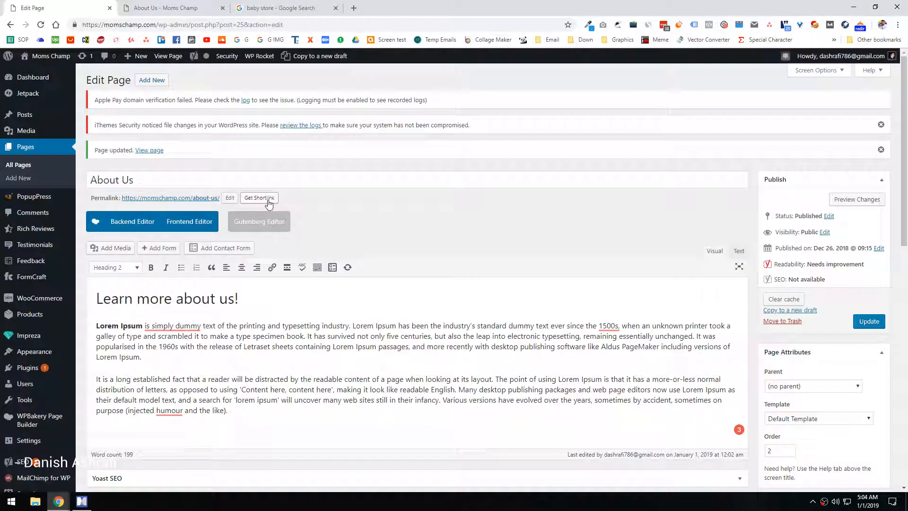
mouse_move(277, 328)
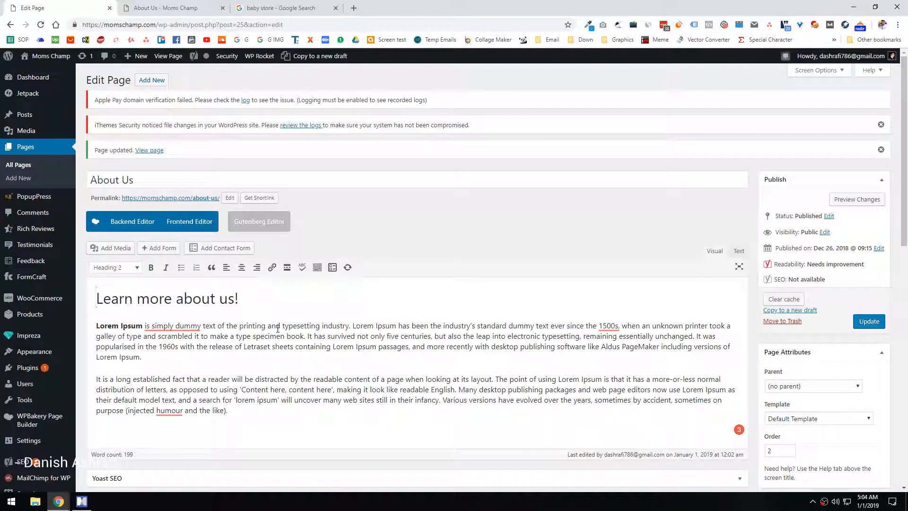
scroll("down", 3)
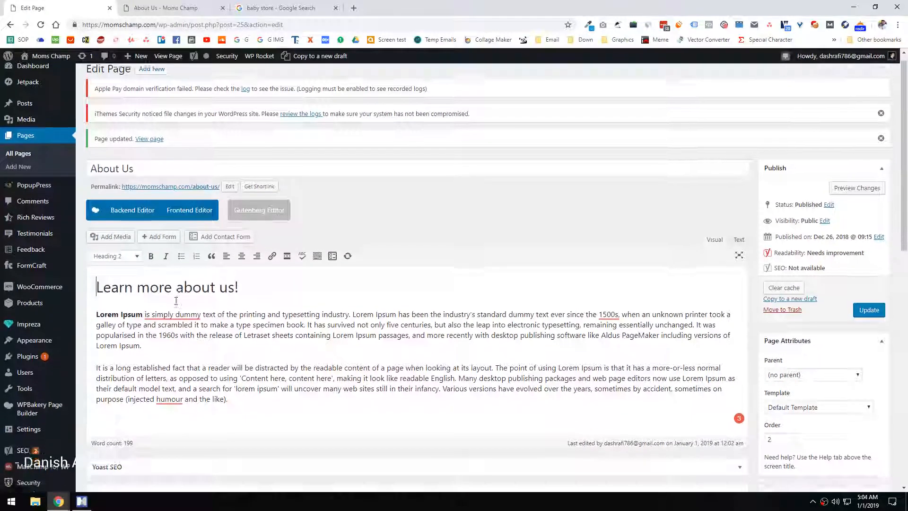
scroll("down", 3)
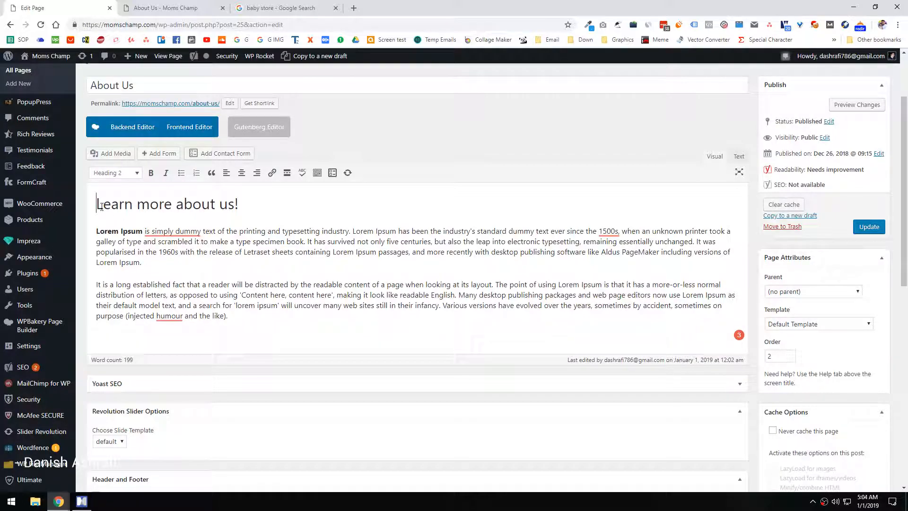
left_click(739, 156)
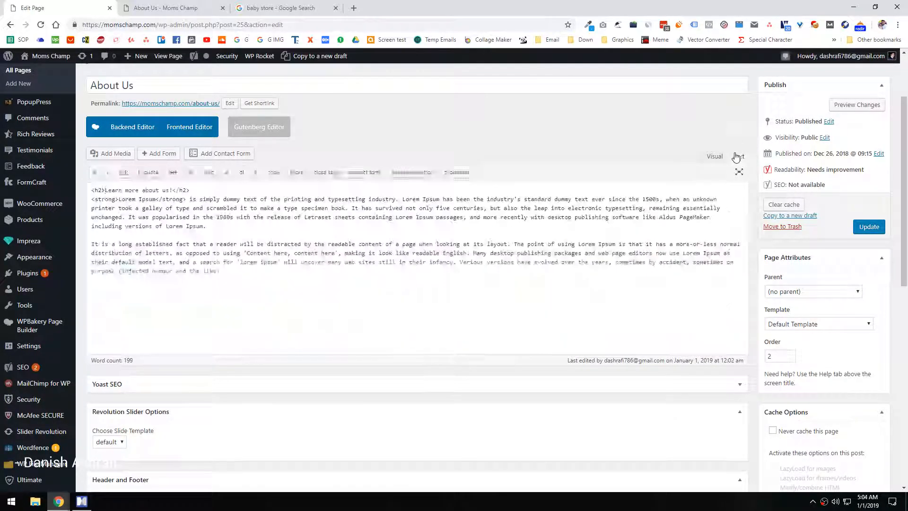
left_click(739, 156)
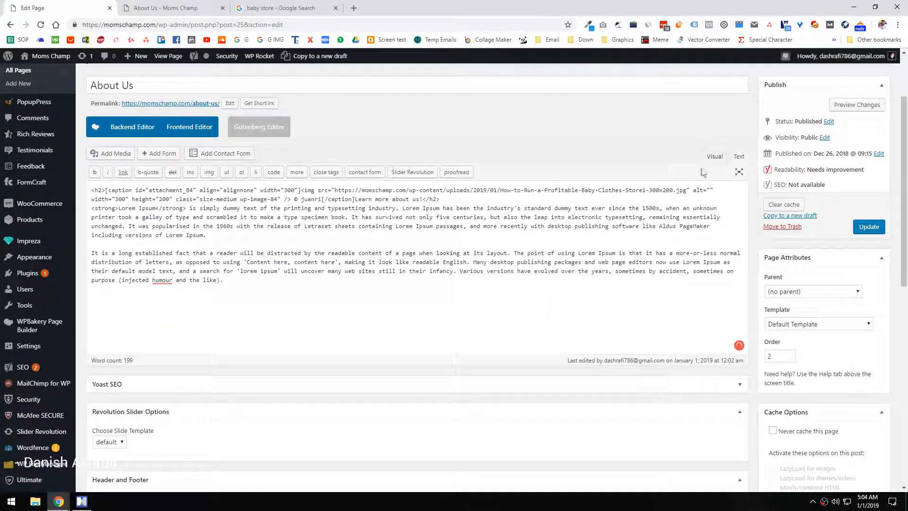
left_click(714, 156)
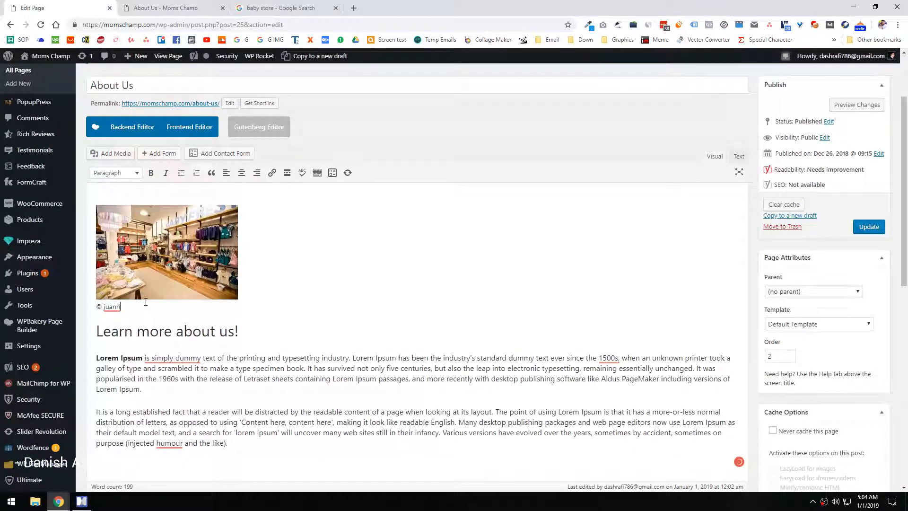
Align the inserted photo left beside the heading, remove its caption and save the page.
left_click(167, 251)
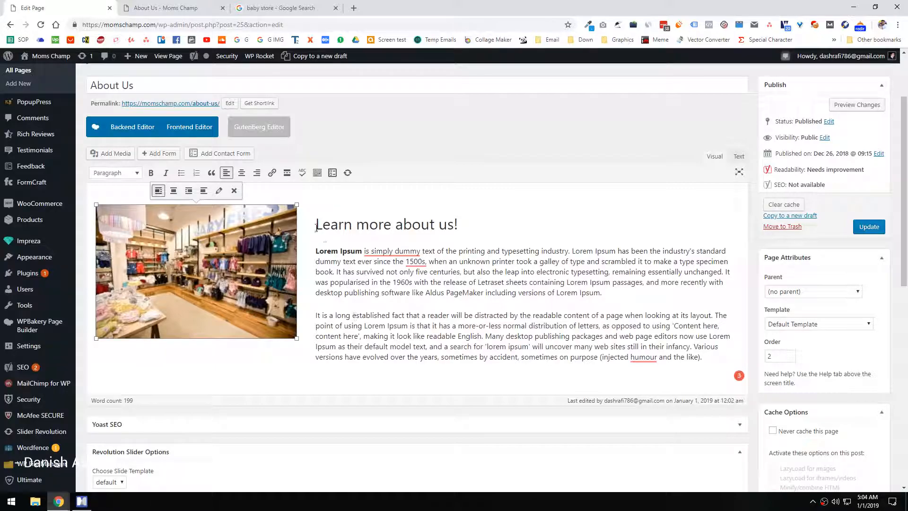
left_click(317, 224)
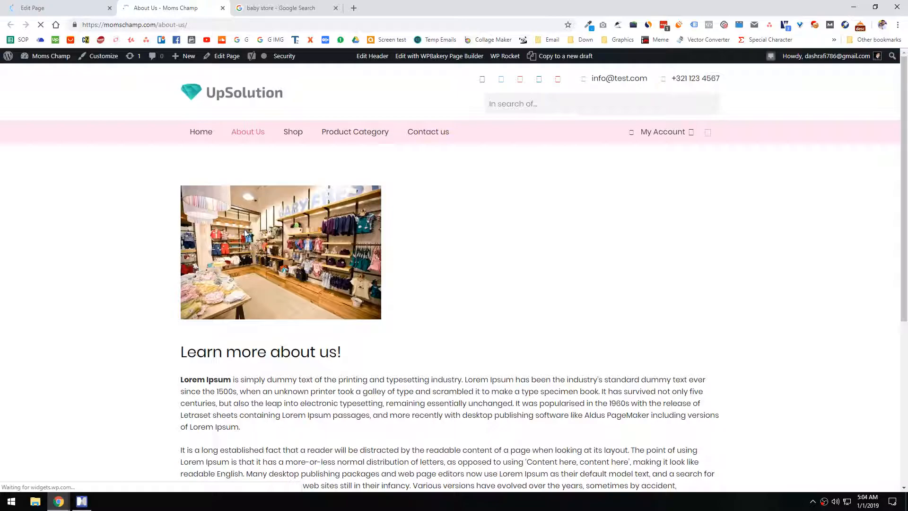
Move the img tag out of the h2 in the Text view so the photo sits left of the heading.
scroll("down", 3)
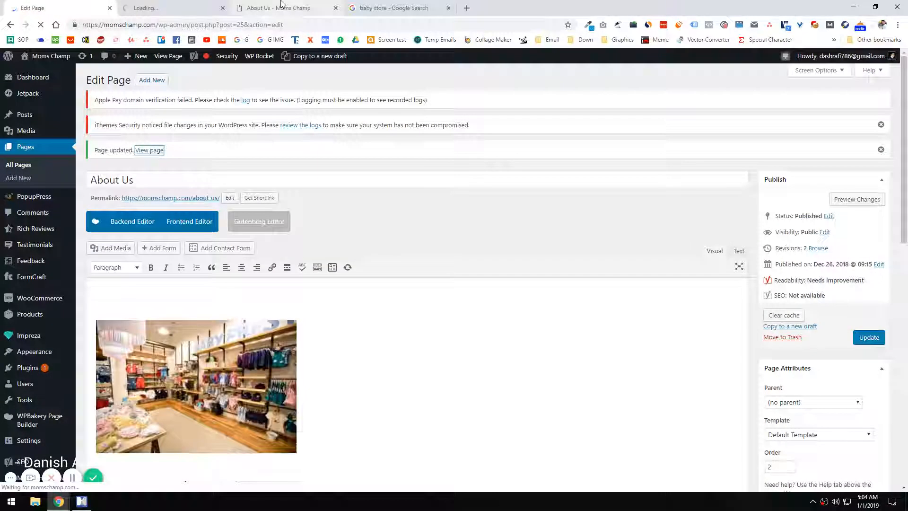
left_click(150, 151)
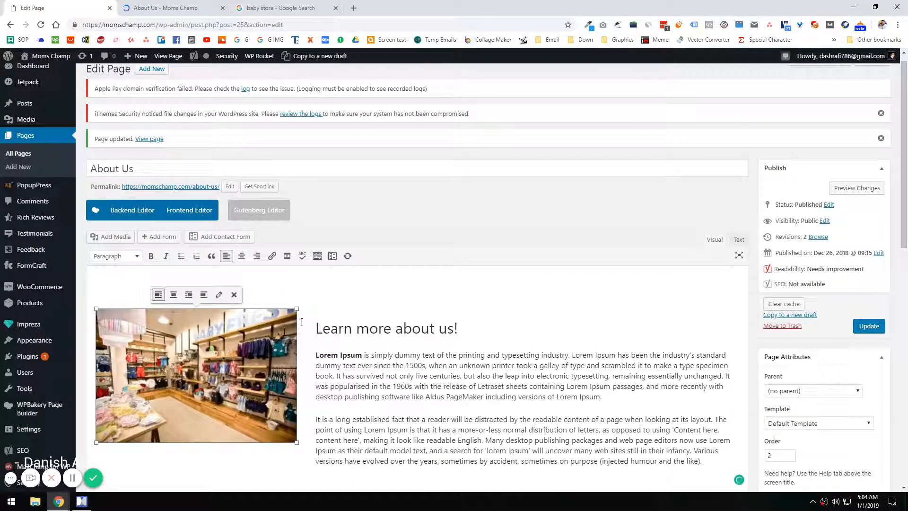
left_click(738, 240)
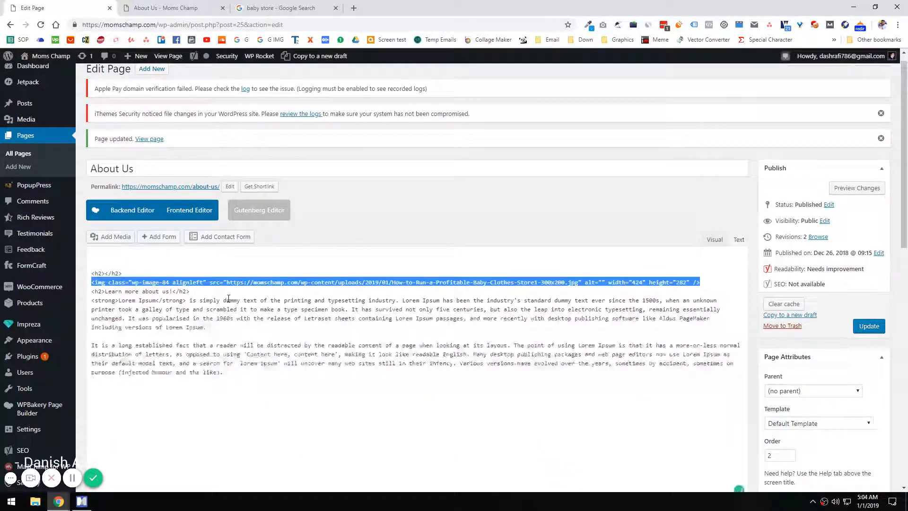
left_click(739, 239)
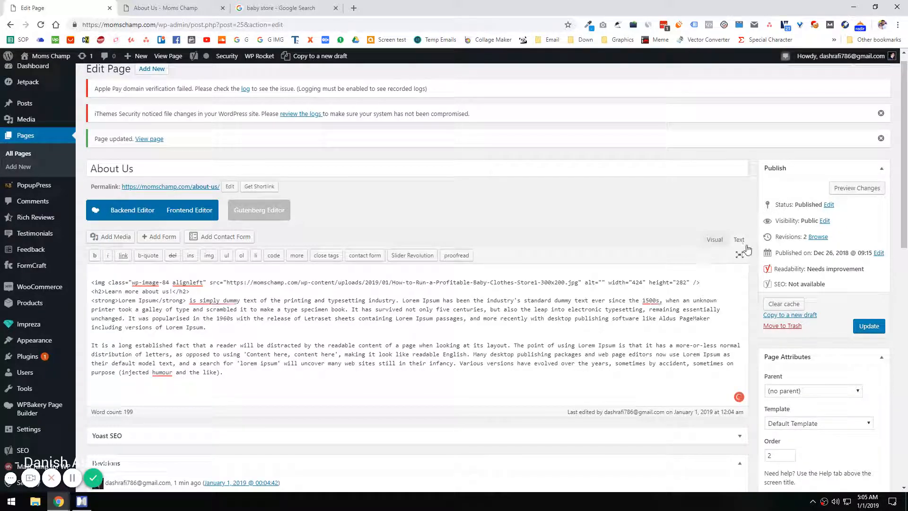
left_click(713, 240)
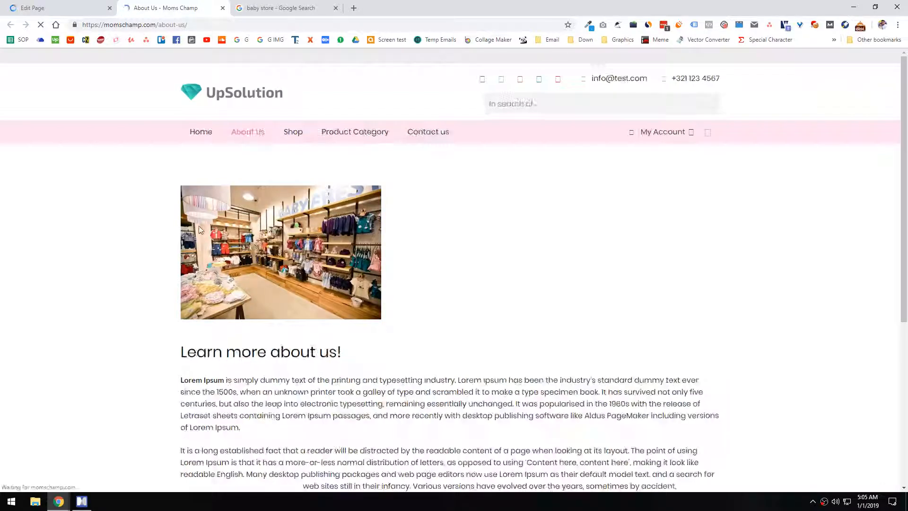
Update the corrected About Us page and view it live with the second paragraph full width below.
left_click(57, 7)
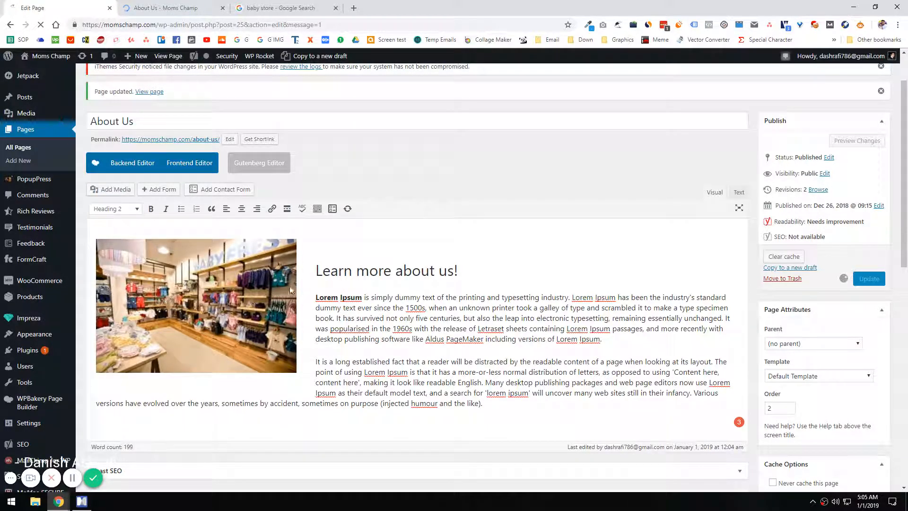
left_click(868, 278)
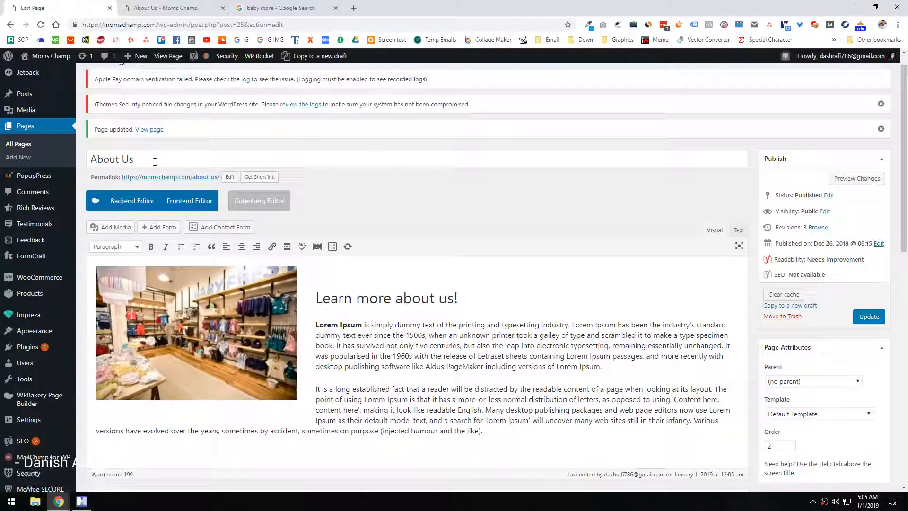
left_click(259, 56)
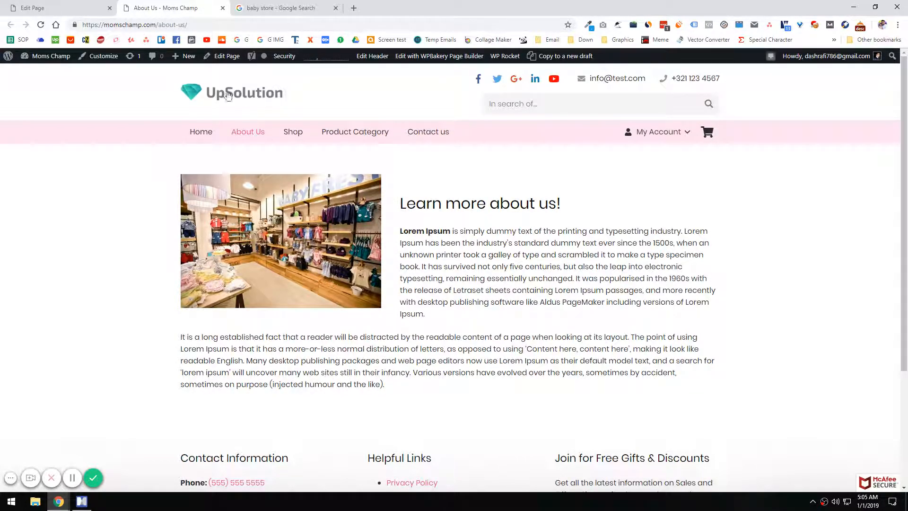
mouse_move(403, 197)
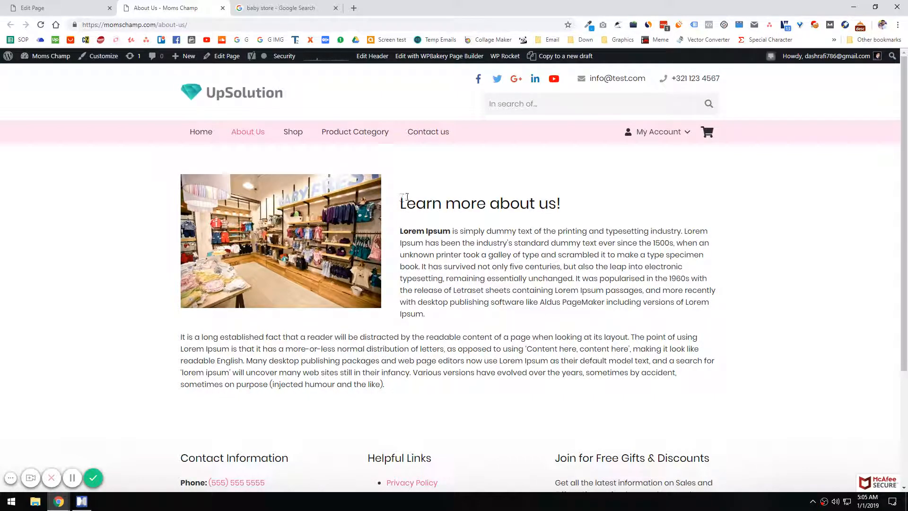
mouse_move(427, 184)
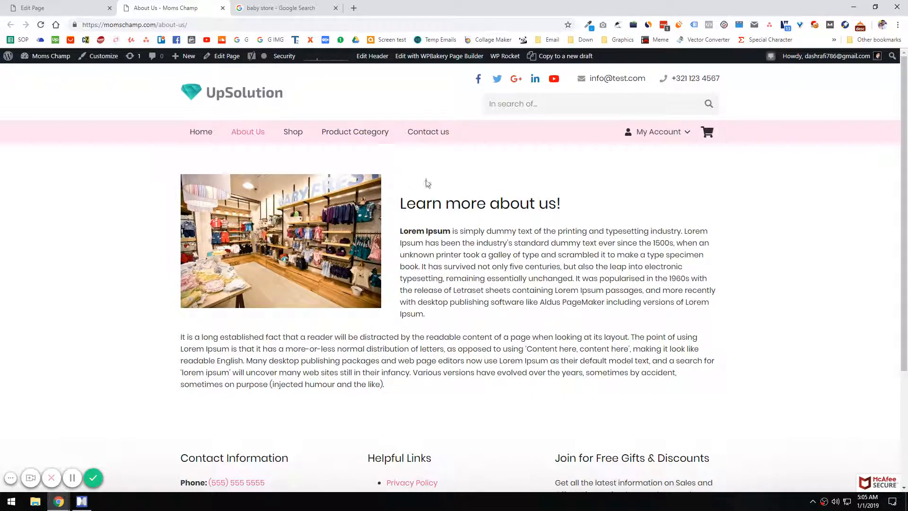
mouse_move(69, 4)
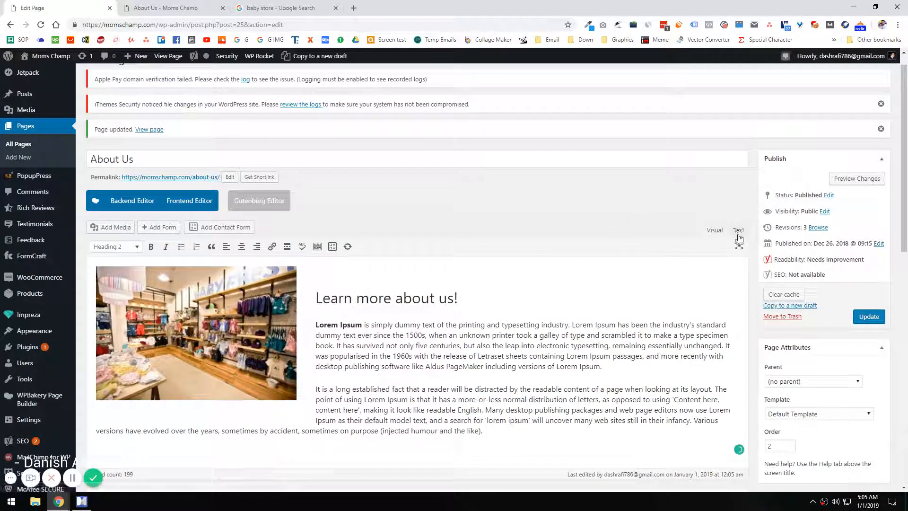
Recheck the page source, then reload the live About Us page until the second paragraph starts beside the photo.
left_click(739, 229)
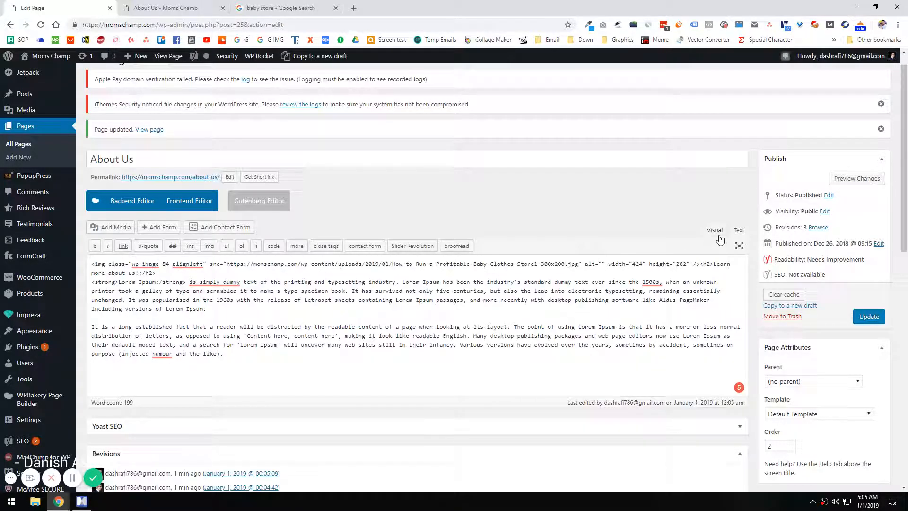
left_click(714, 230)
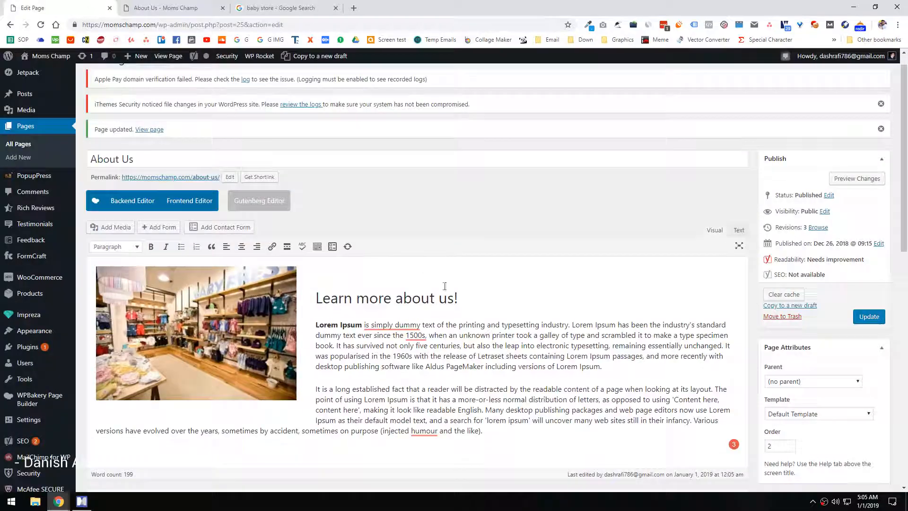
left_click(317, 298)
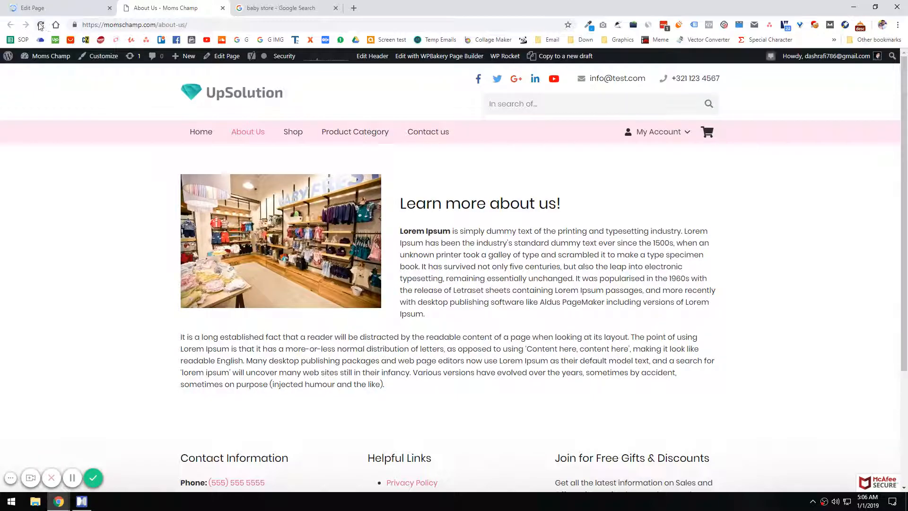
left_click(40, 24)
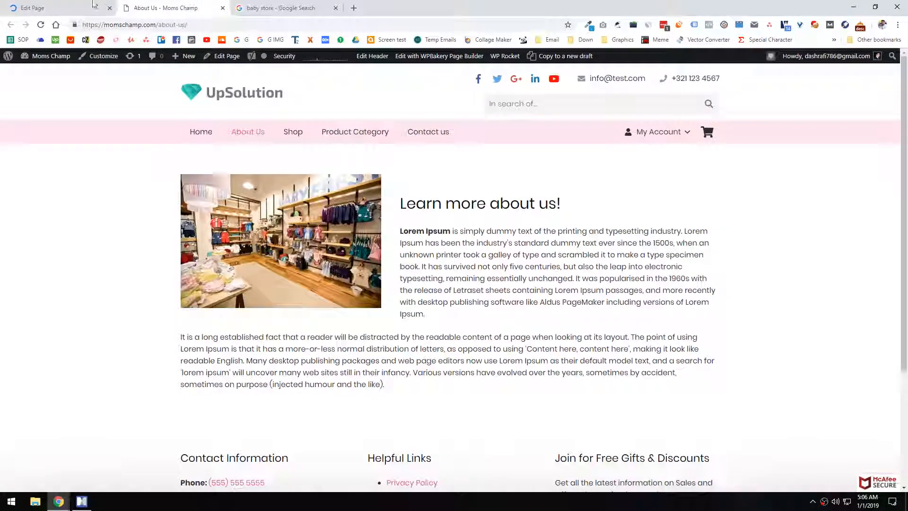
left_click(40, 25)
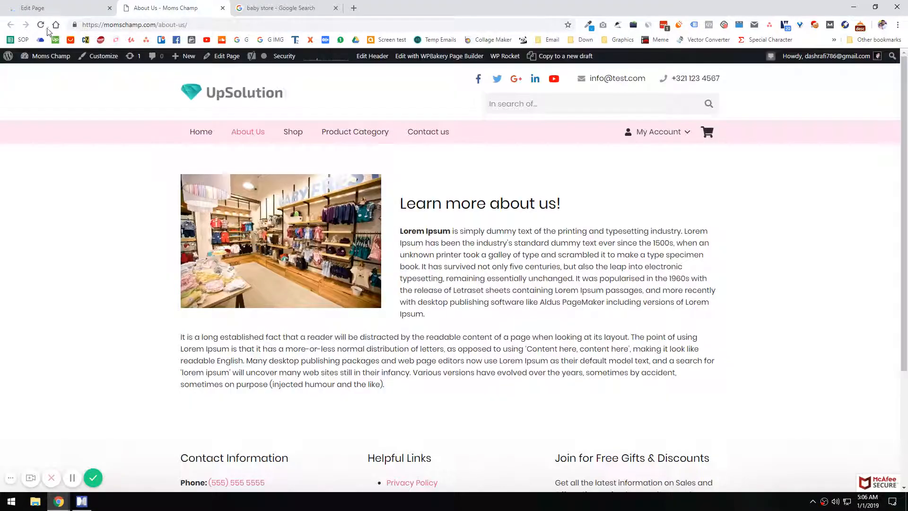
left_click(41, 24)
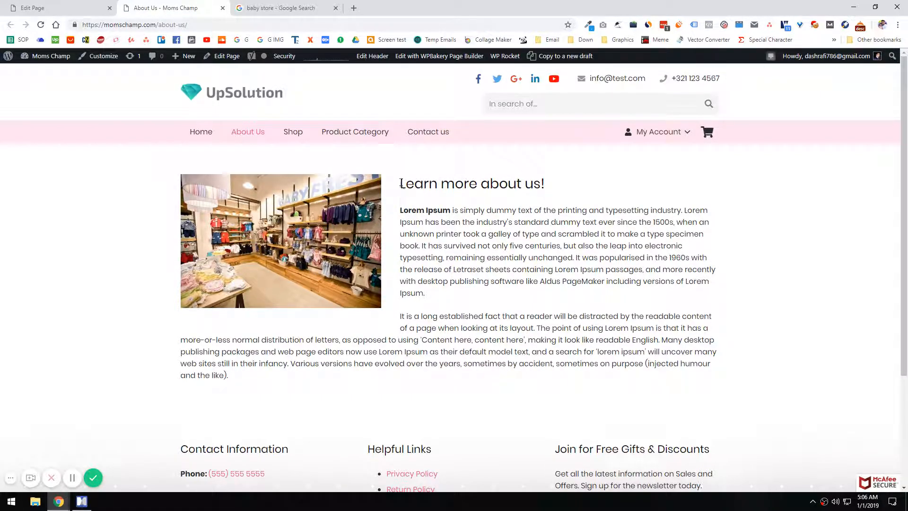
mouse_move(434, 305)
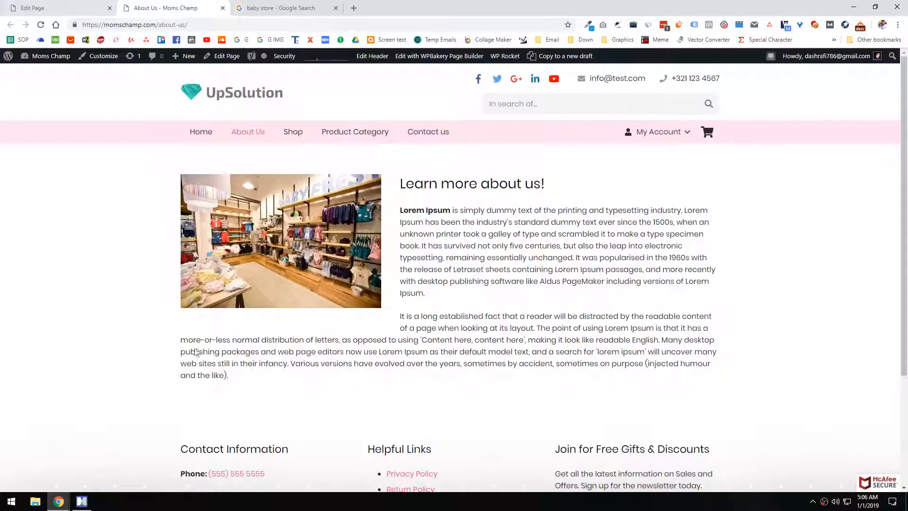
Glance at the Product Category topic in the MindManager course outline and return to Chrome.
left_click(82, 501)
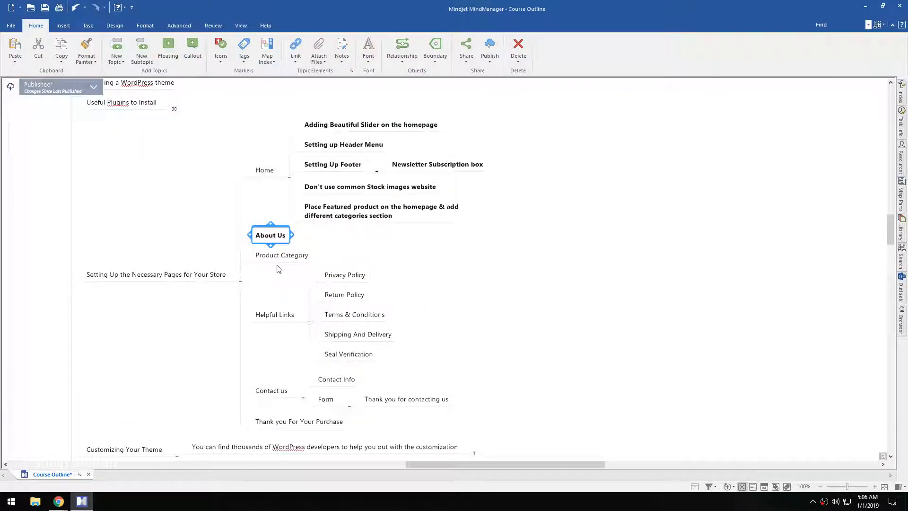
left_click(281, 255)
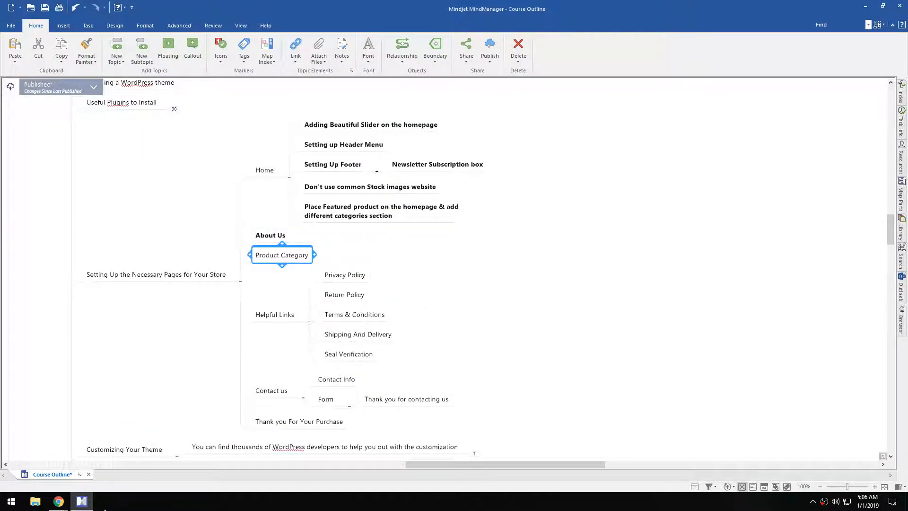
left_click(58, 501)
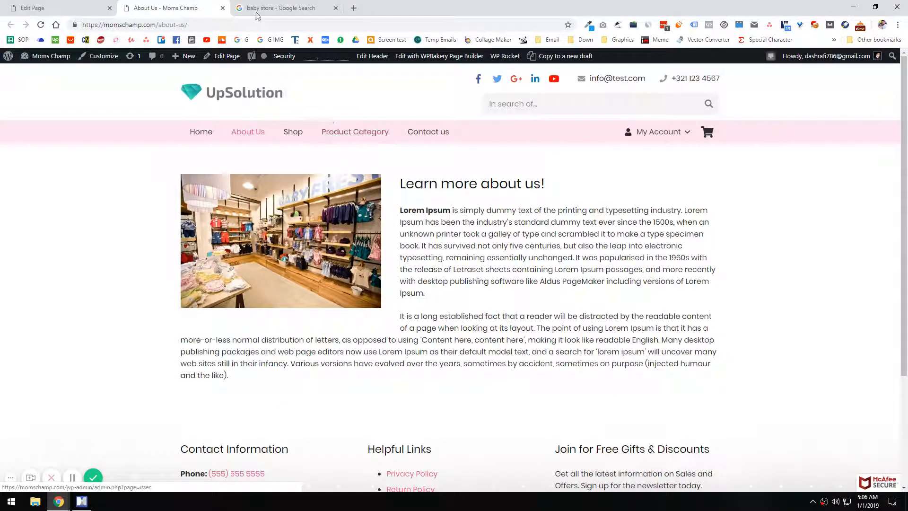
mouse_move(354, 131)
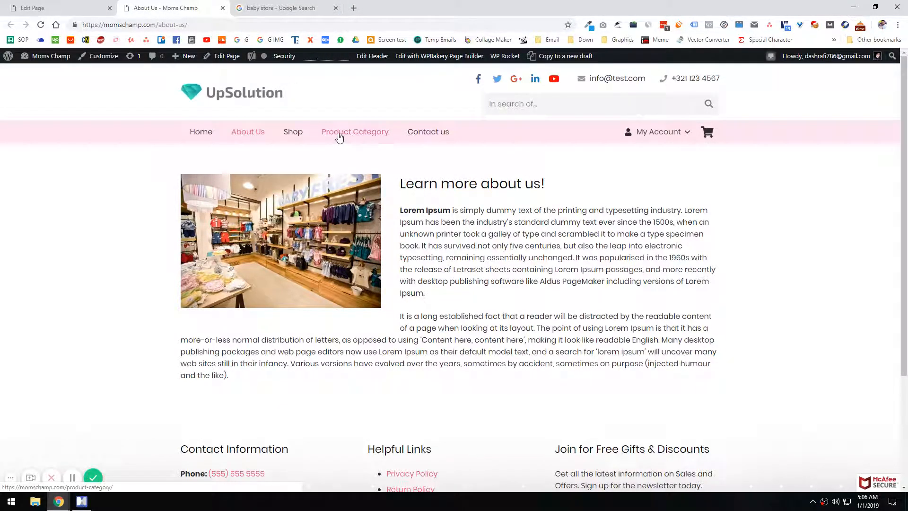
mouse_move(355, 132)
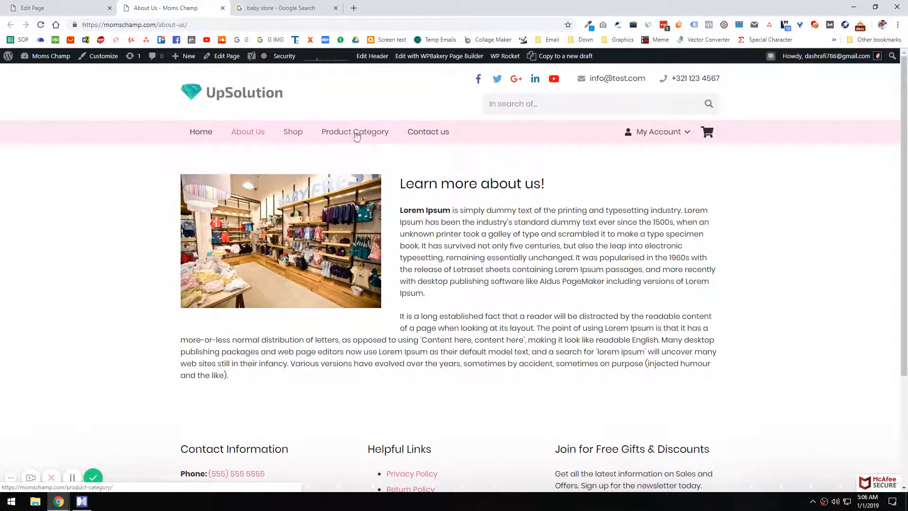
mouse_move(427, 131)
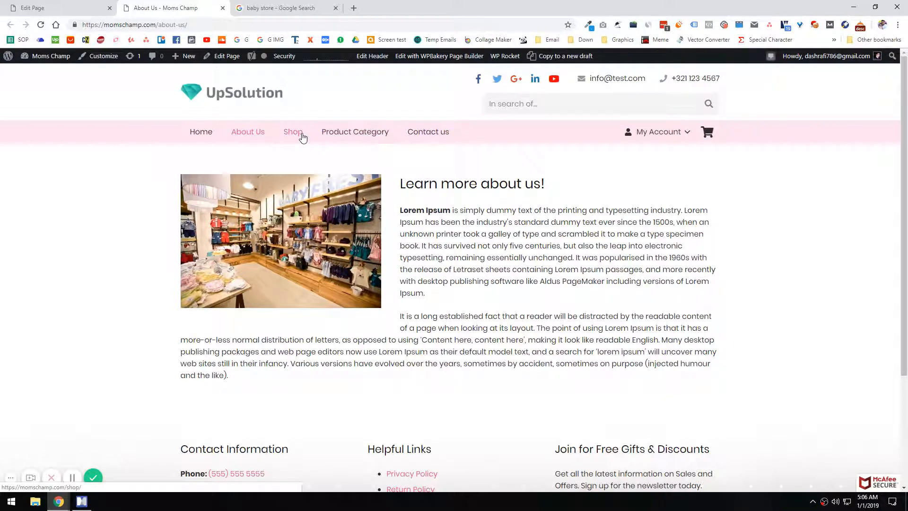
Load the site's Shop page showing products TEST at $4.95 and TEST 02 at $14.85.
left_click(292, 131)
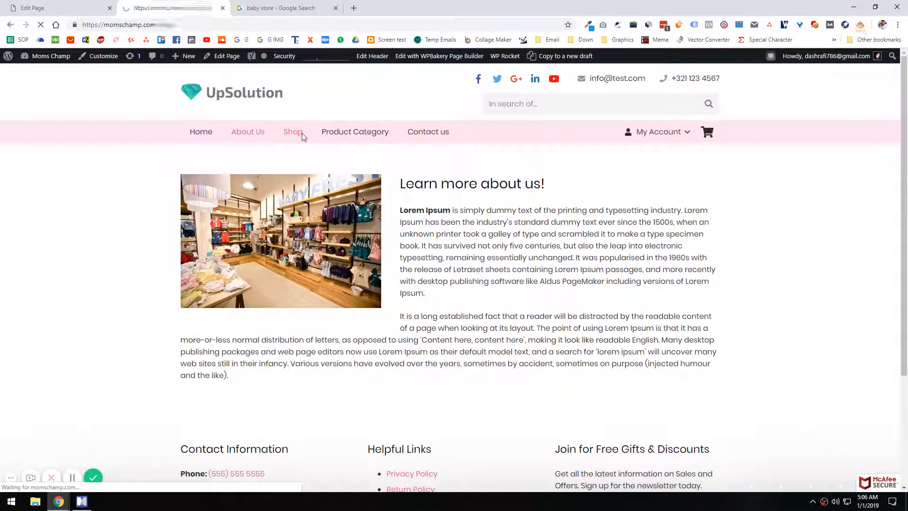
left_click(292, 131)
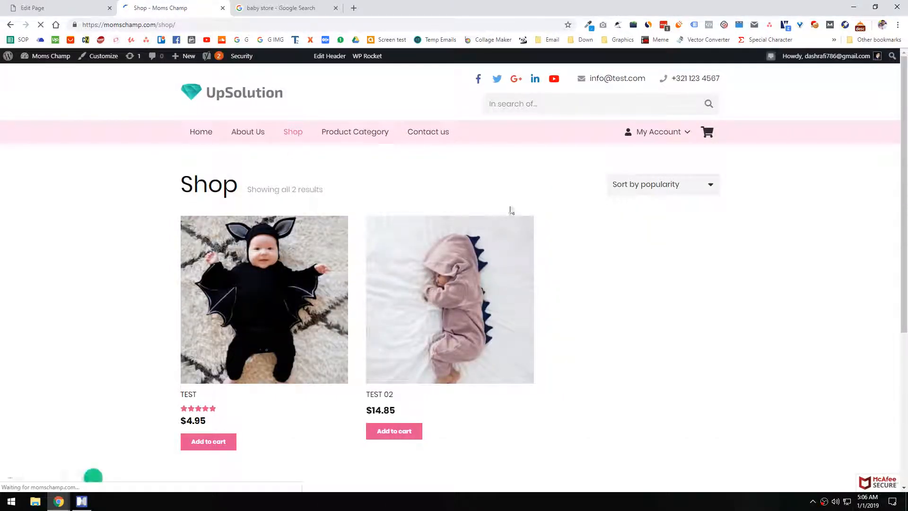
scroll("down", 3)
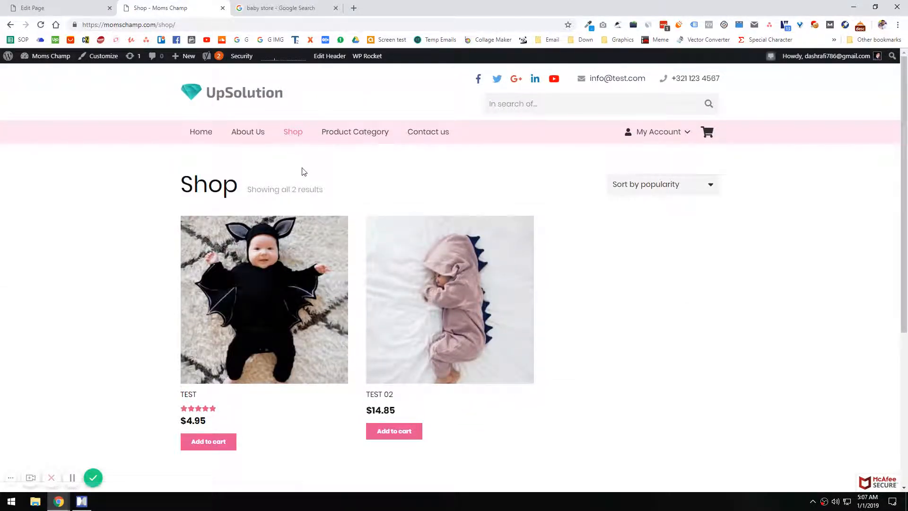
mouse_move(293, 139)
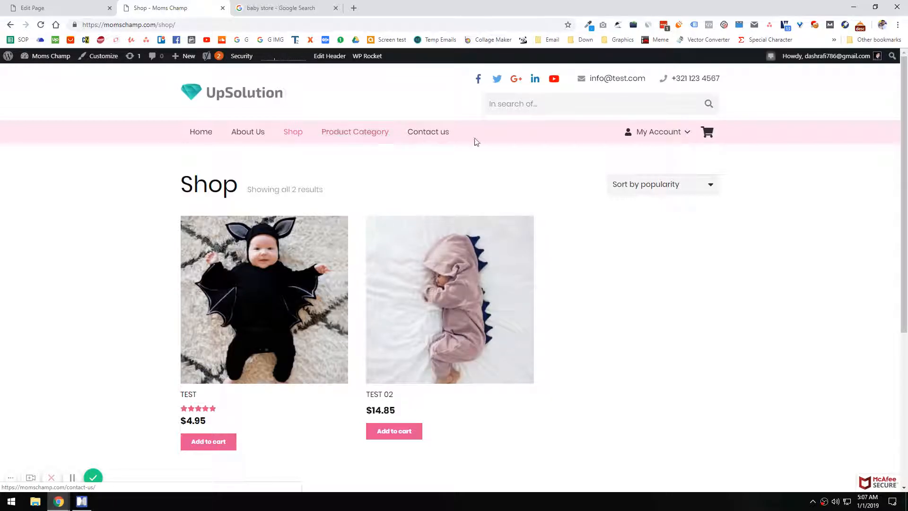
mouse_move(469, 204)
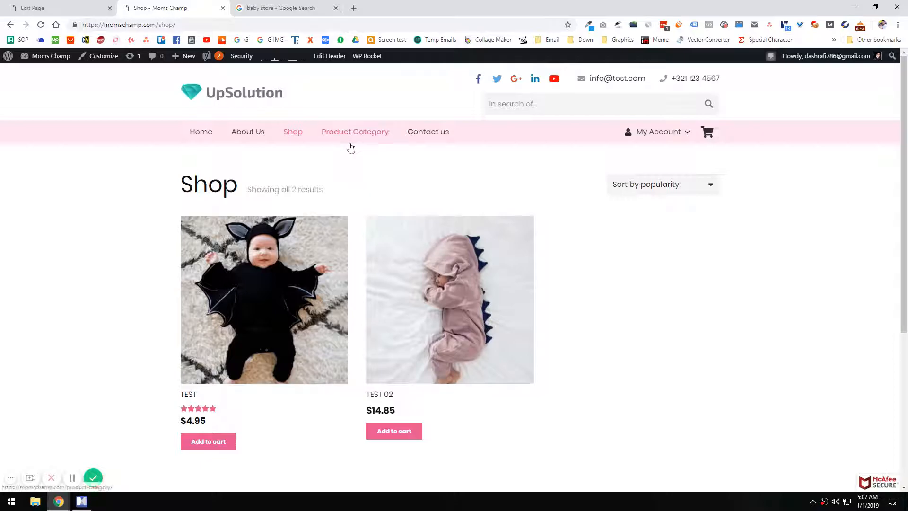
mouse_move(427, 131)
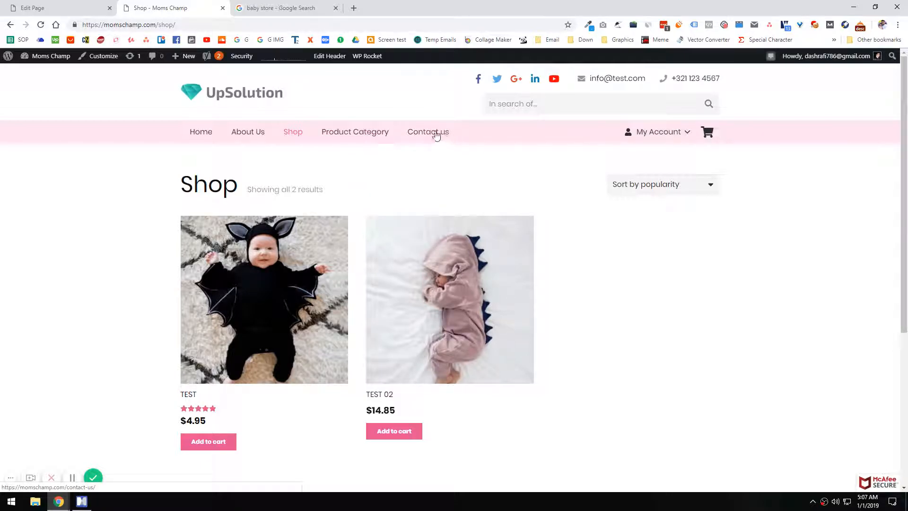
mouse_move(355, 131)
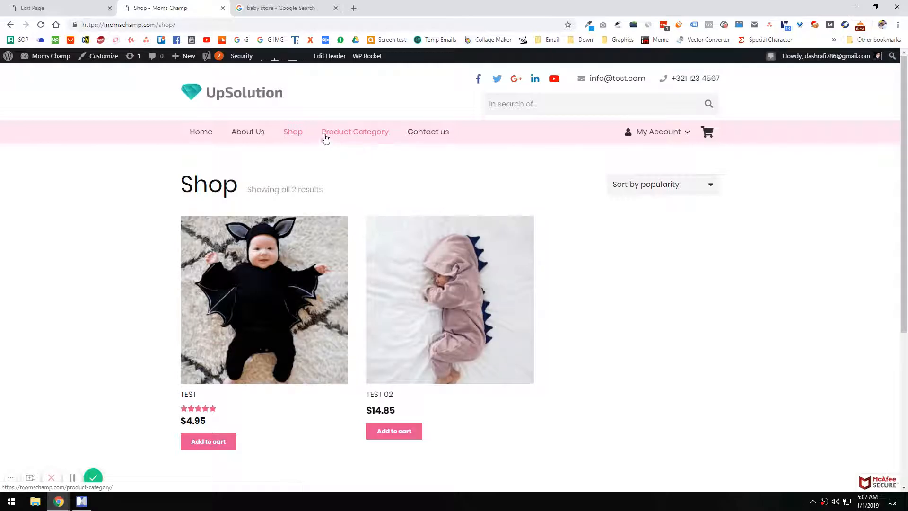
mouse_move(357, 134)
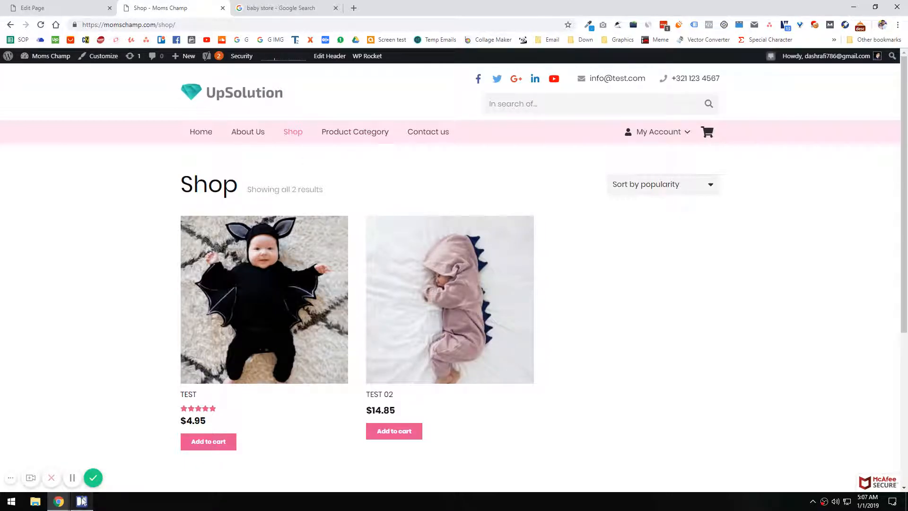
left_click(81, 501)
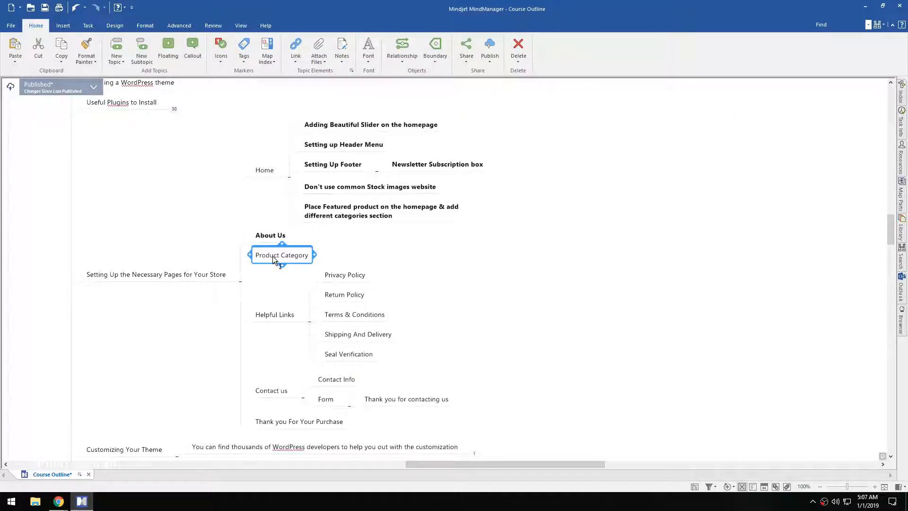
left_click(269, 235)
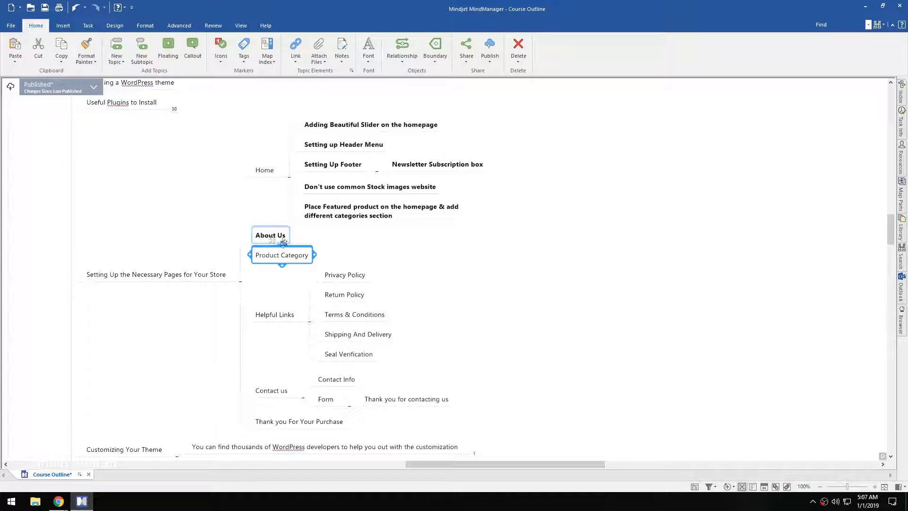
mouse_move(57, 501)
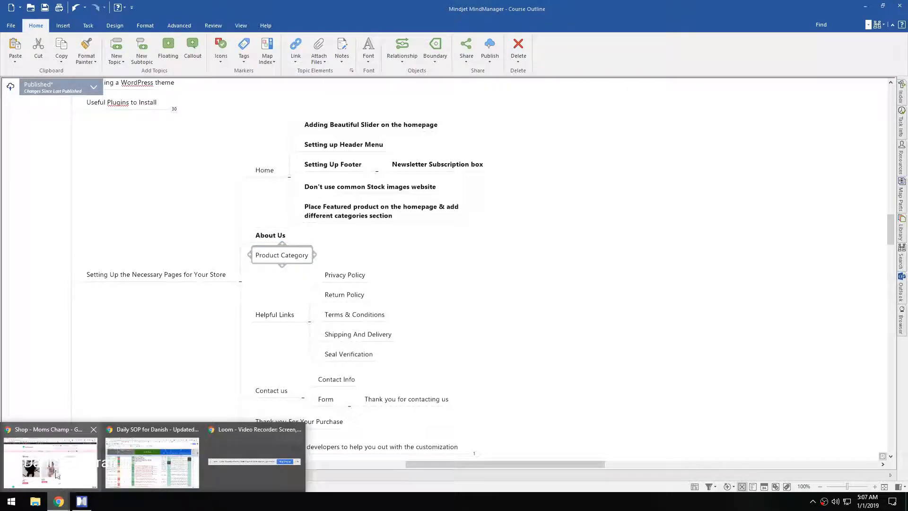
left_click(50, 461)
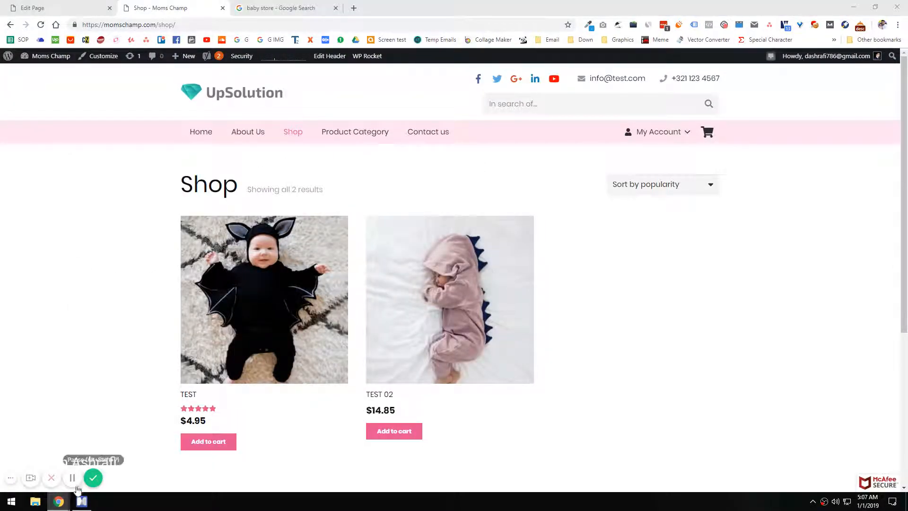